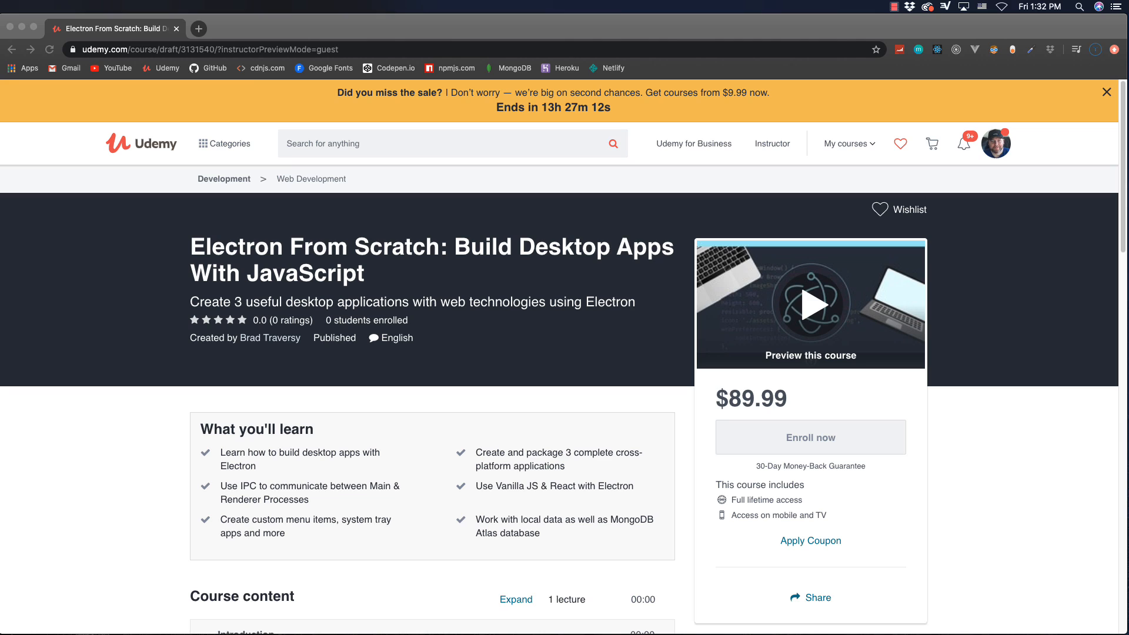
mouse_move(963, 447)
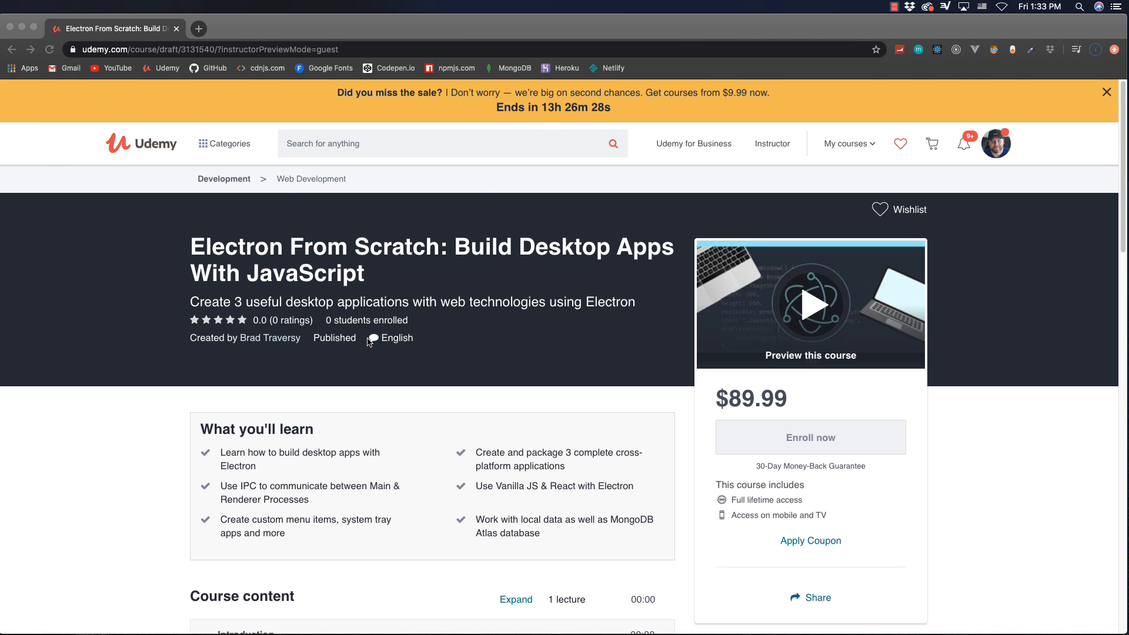
- Launch ImageShrink from its desktop icon and move its window toward the screen centre
scroll("down", 3)
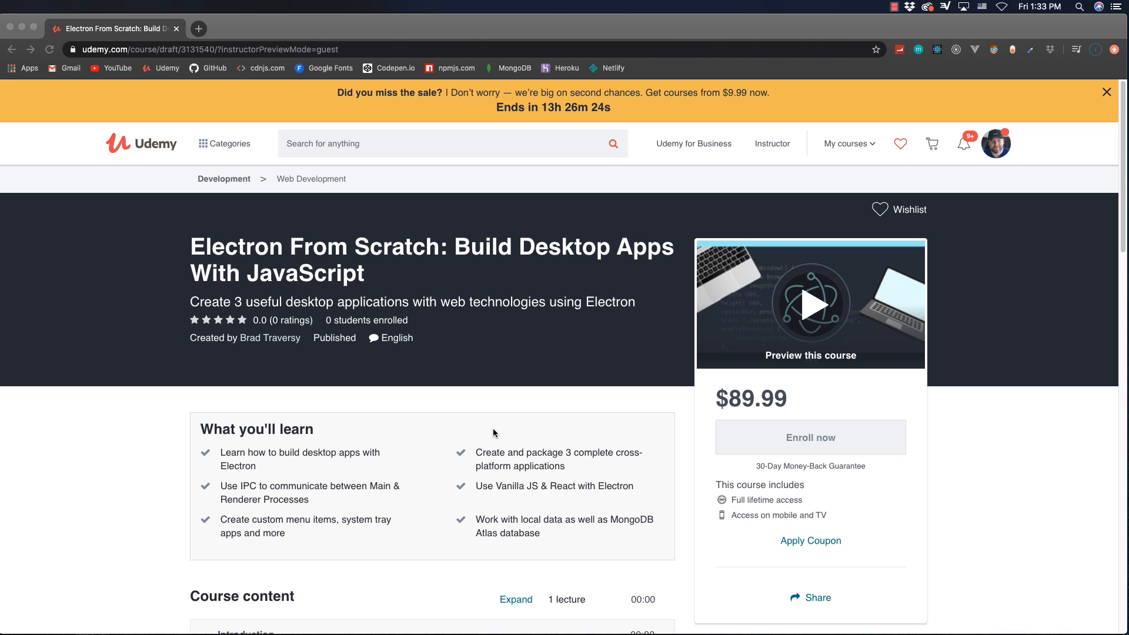
mouse_move(133, 72)
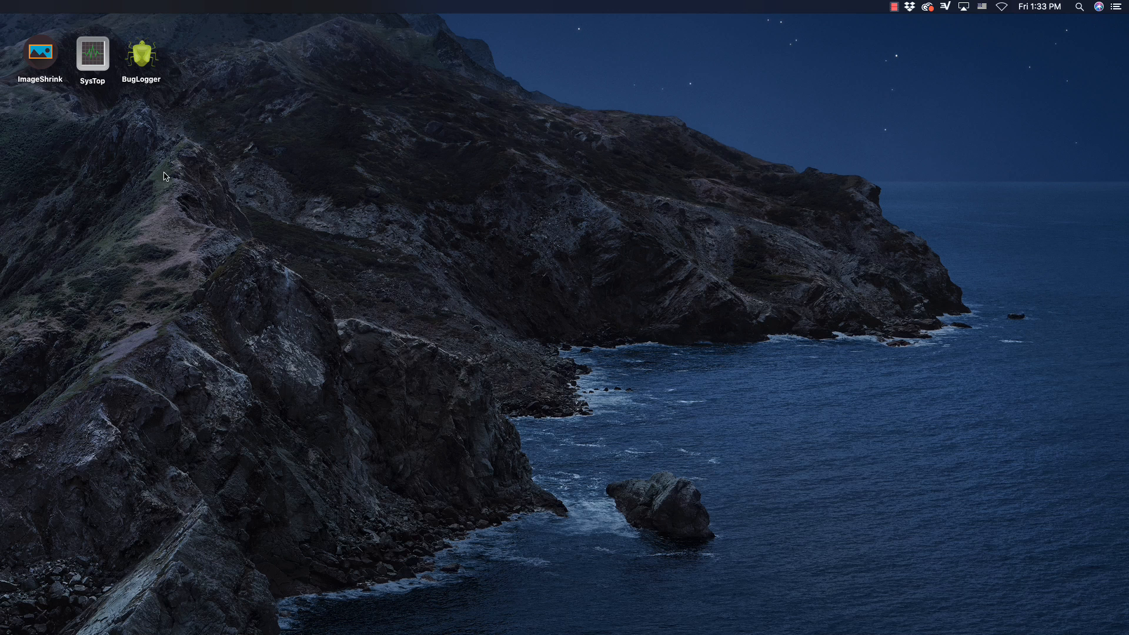
mouse_move(243, 180)
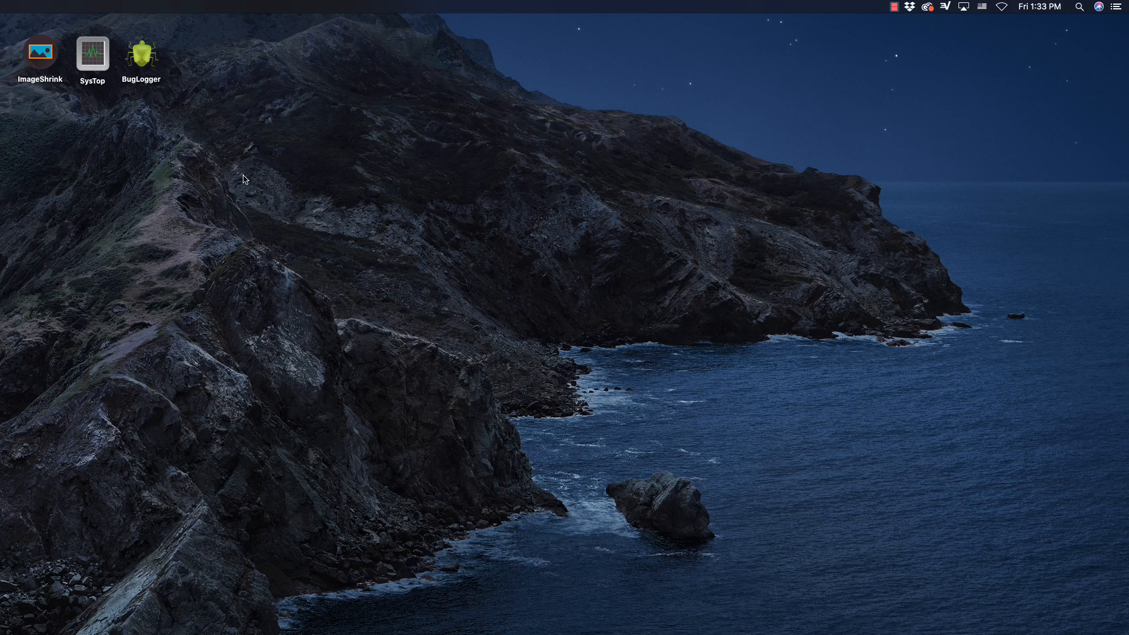
mouse_move(285, 283)
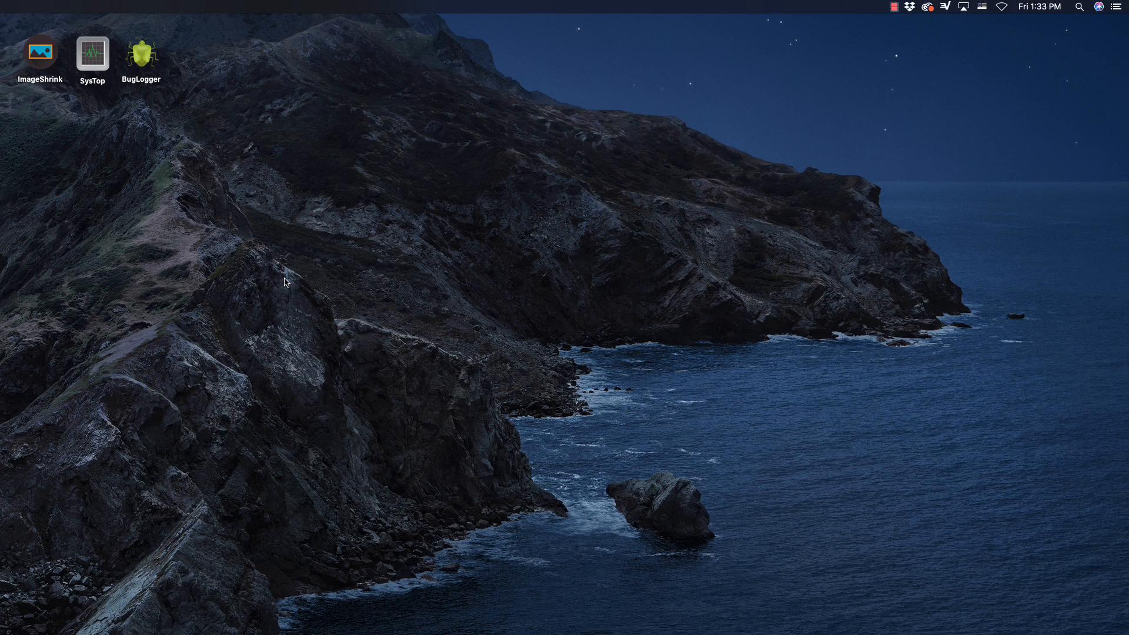
mouse_move(78, 113)
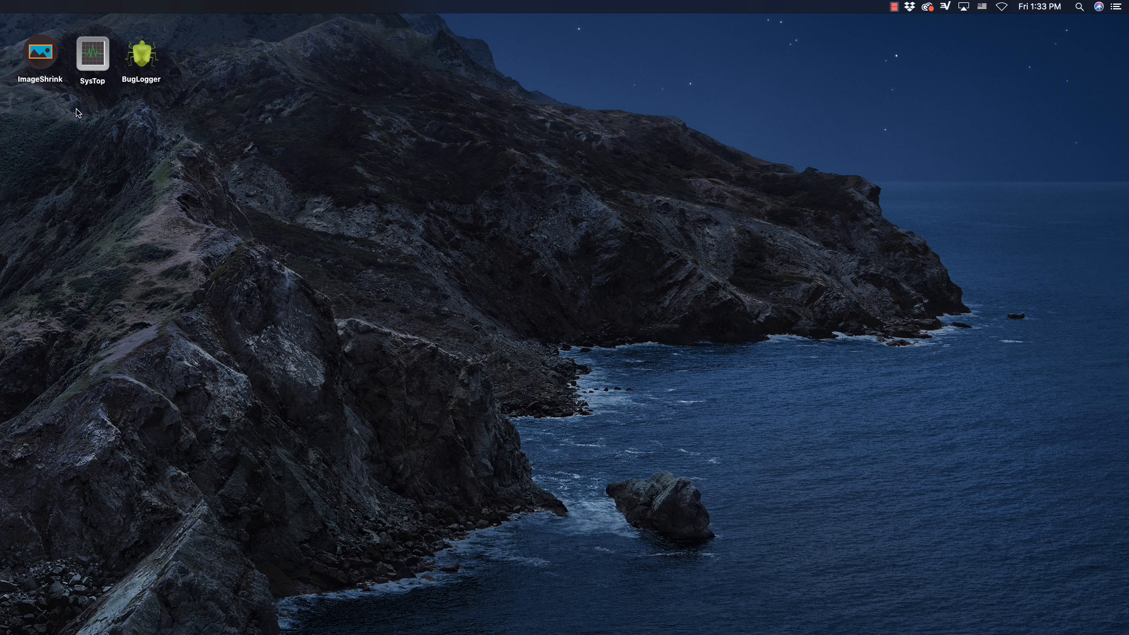
left_click(40, 52)
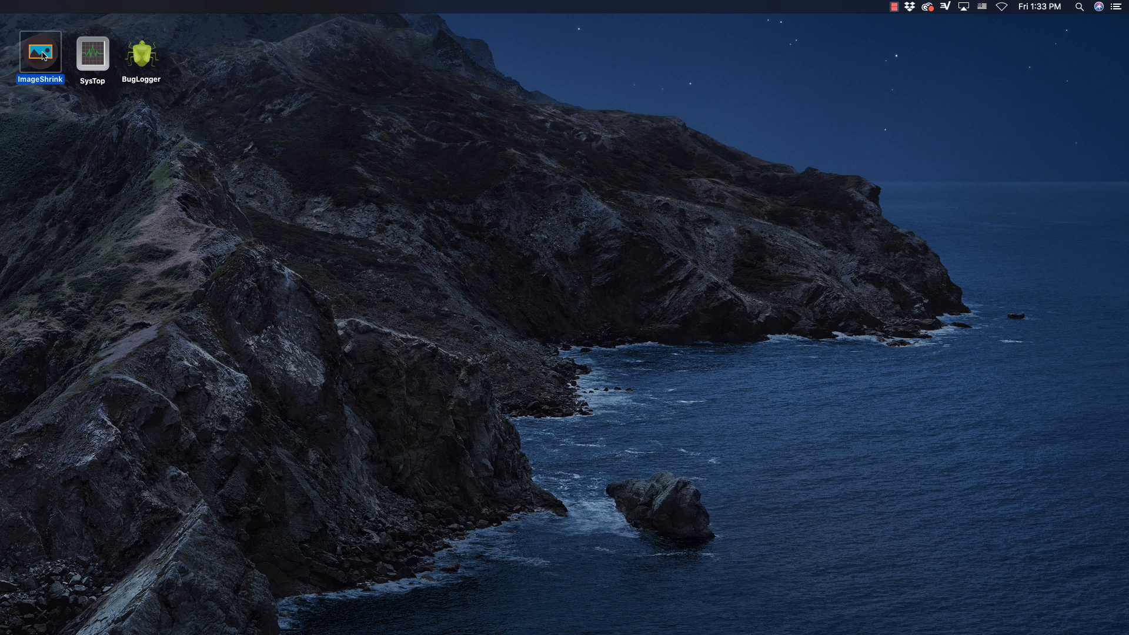
double_click(40, 54)
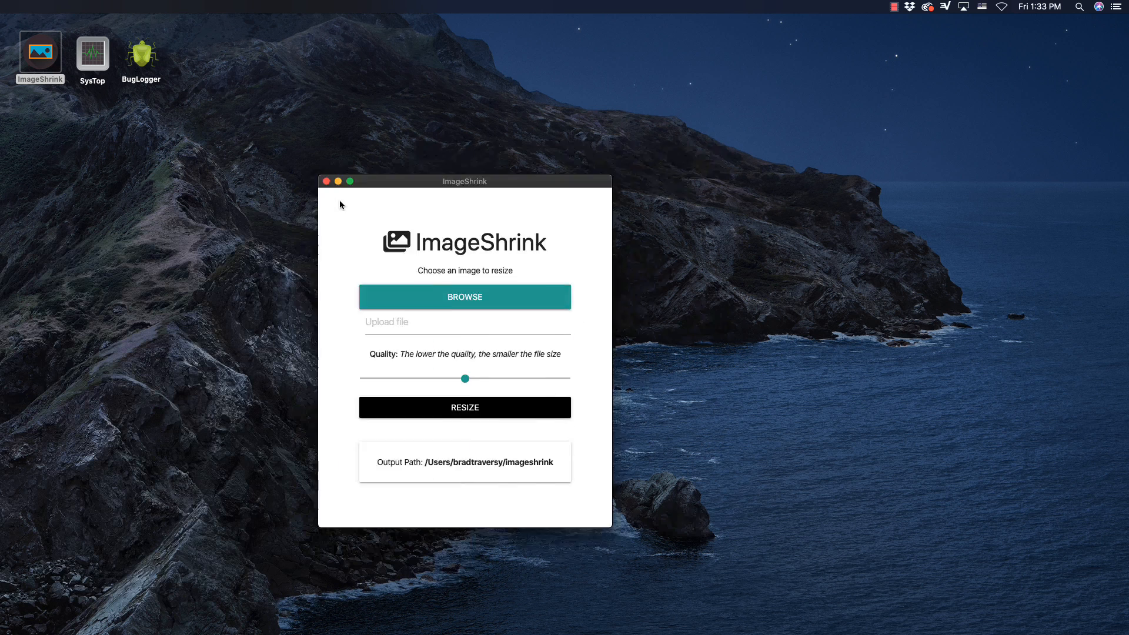
left_click_drag(465, 180, 561, 144)
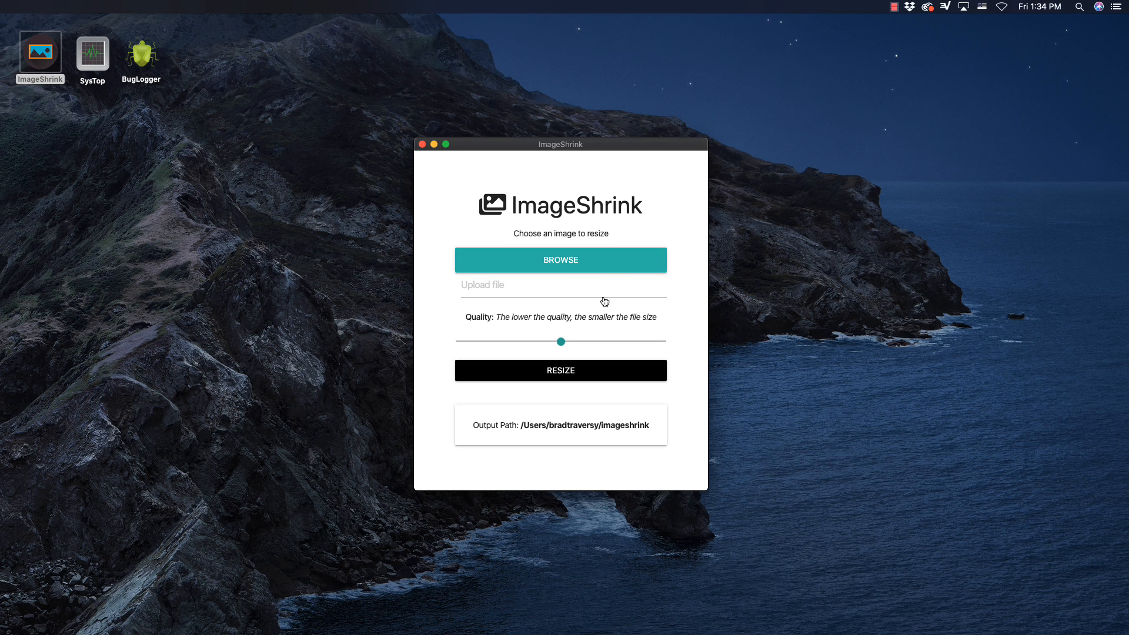
mouse_move(545, 292)
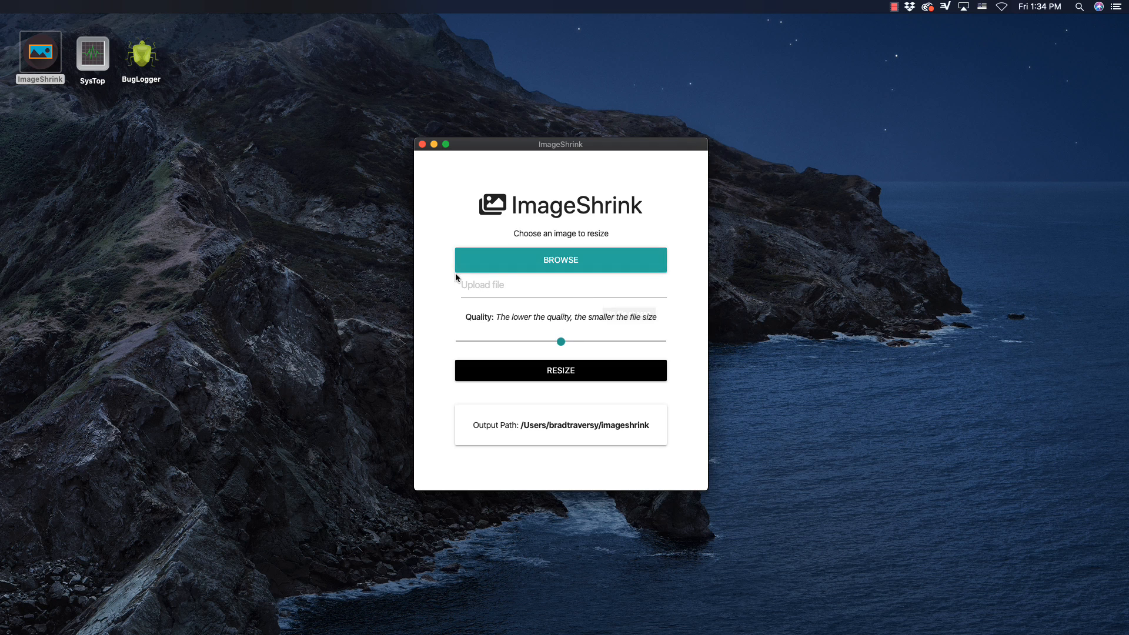
- Choose testimage.jpg from the Desktop and check its 195 KB original size via Get Info
left_click(561, 260)
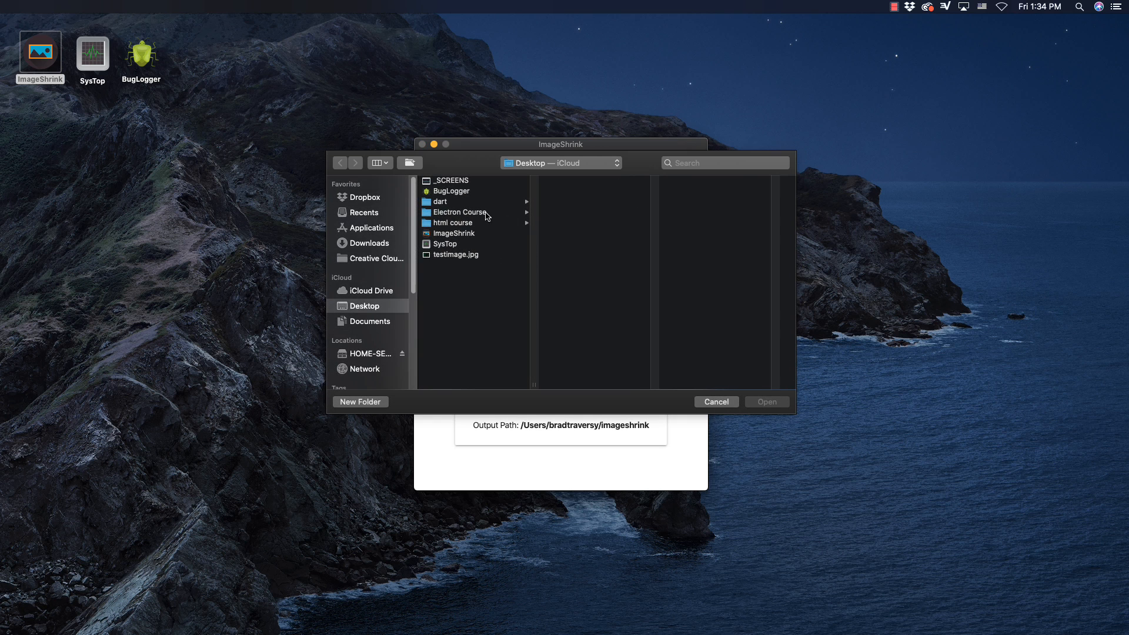
left_click(455, 254)
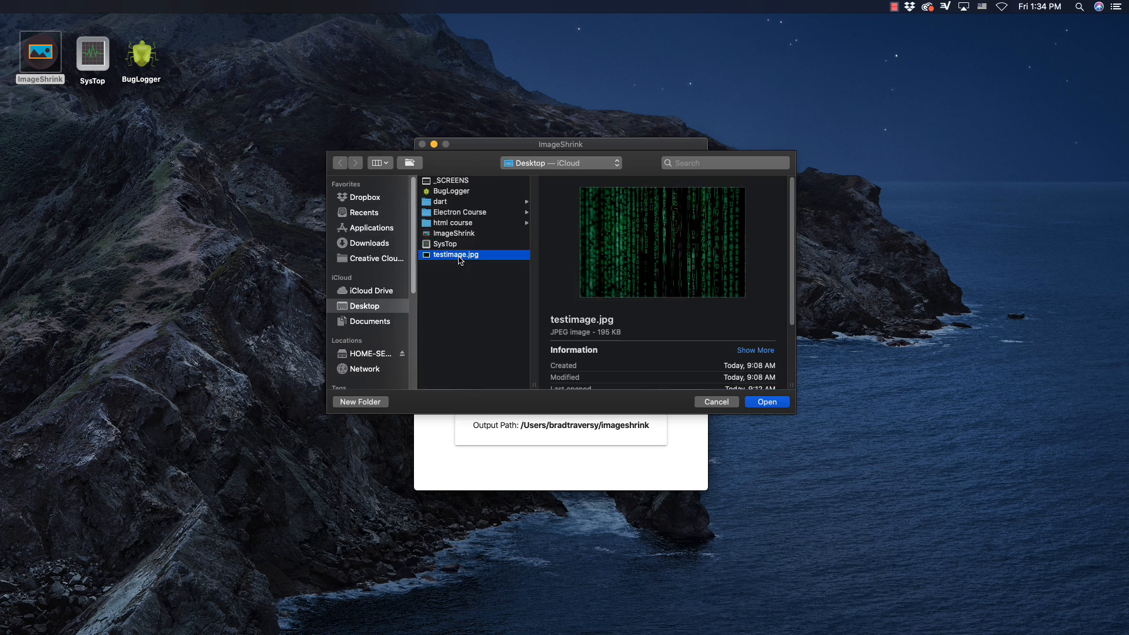
left_click(716, 402)
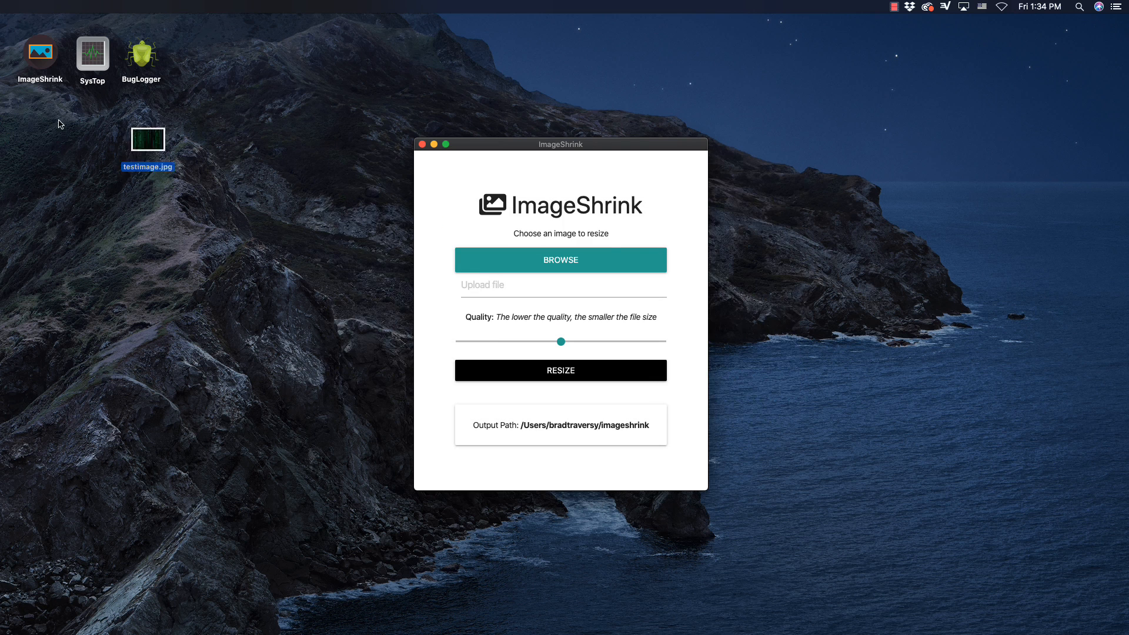
right_click(821, 267)
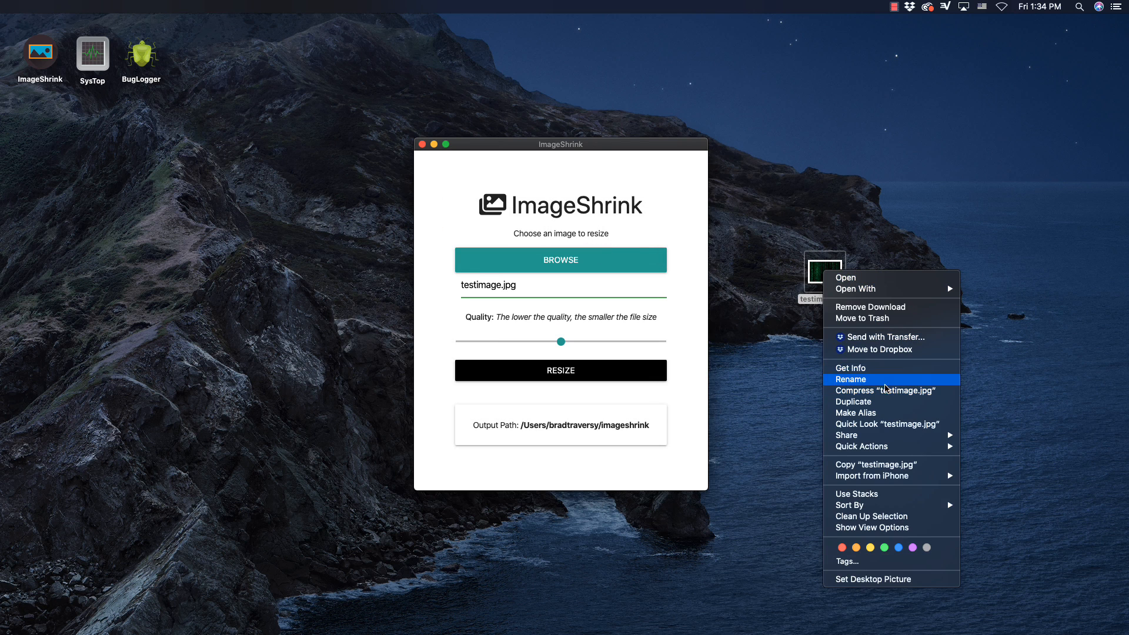
mouse_move(882, 369)
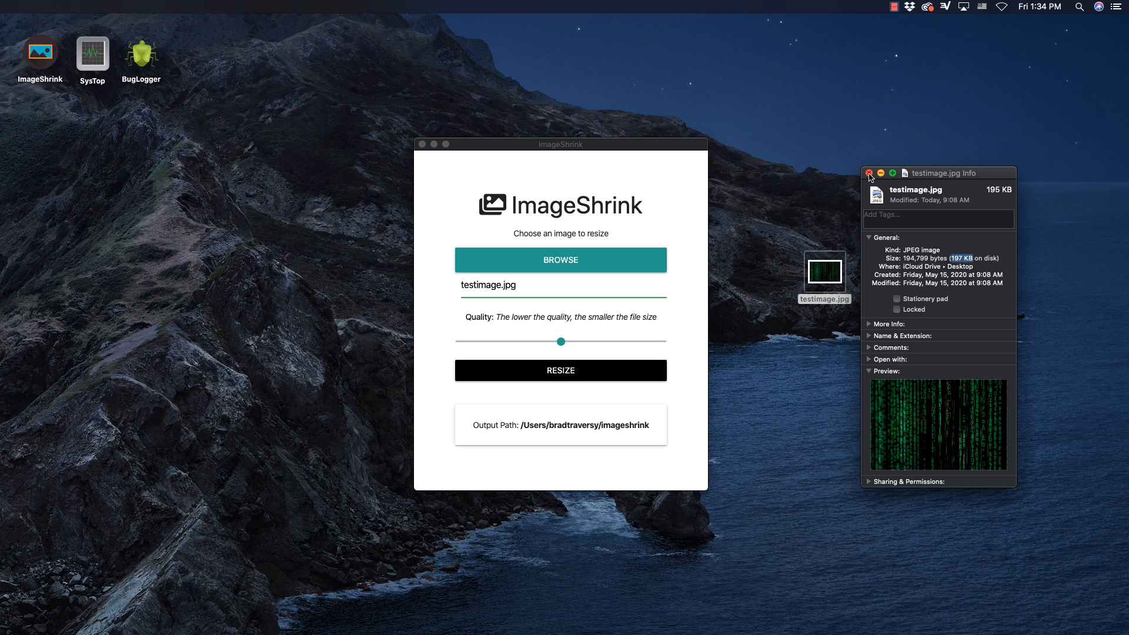
- Close the Info window and resize testimage.jpg at 25% quality, giving a 46 KB copy
left_click(870, 173)
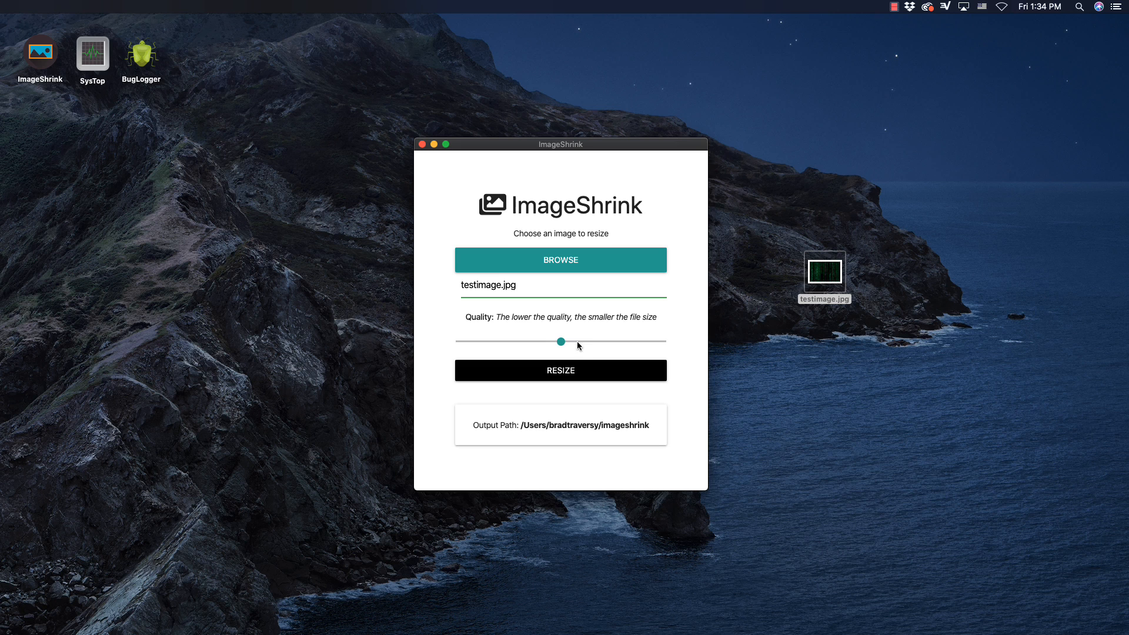
left_click_drag(561, 341, 528, 341)
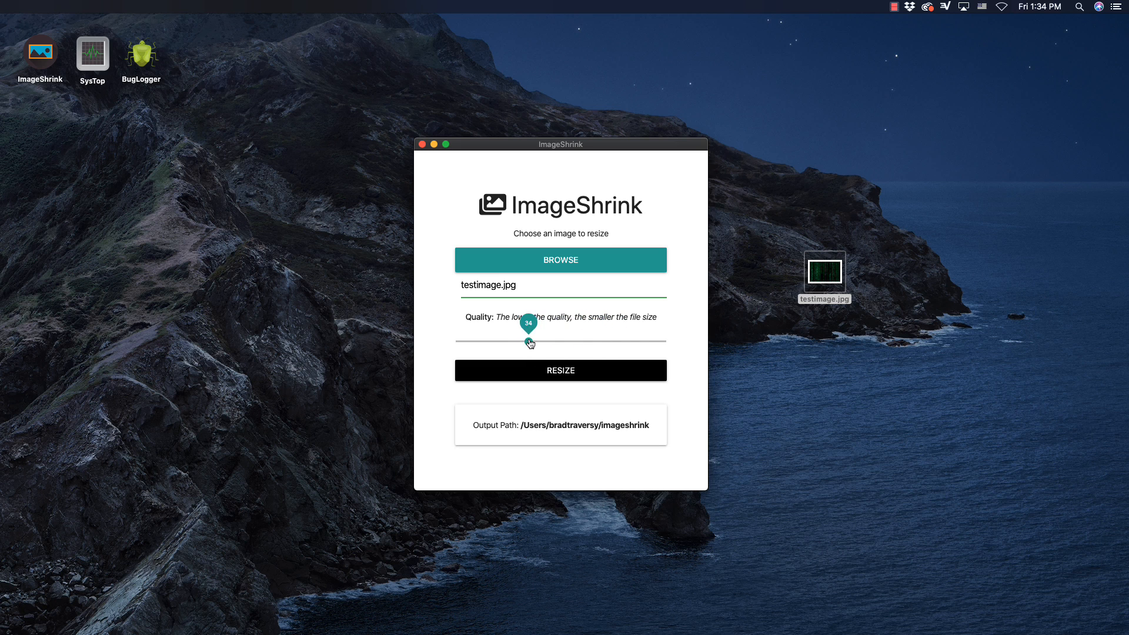
left_click_drag(528, 342, 661, 342)
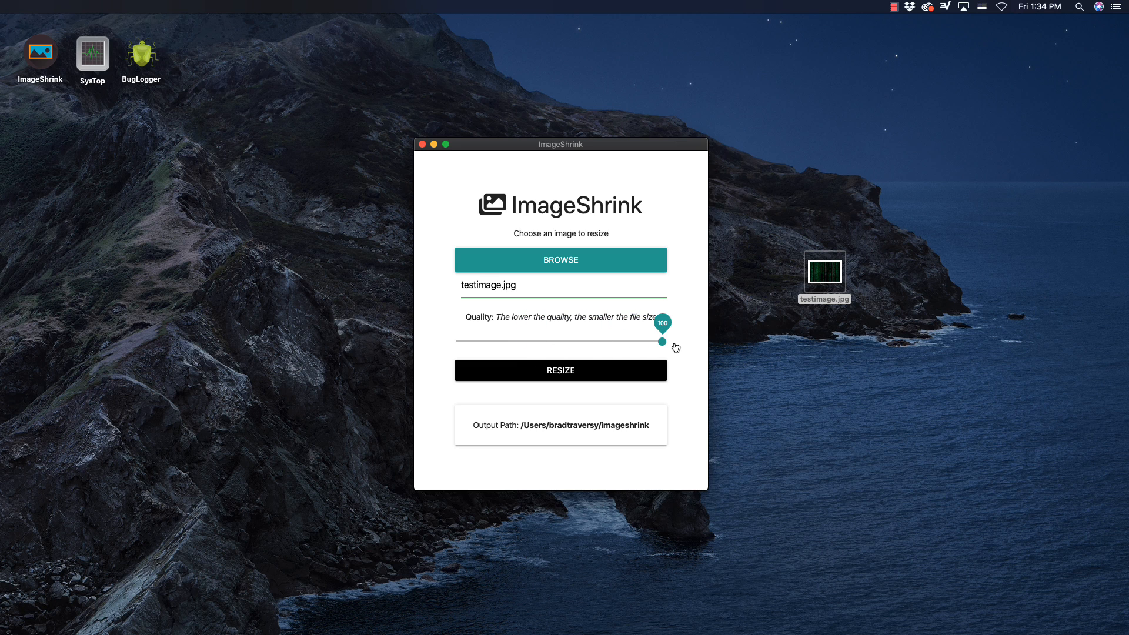
left_click_drag(661, 343, 545, 342)
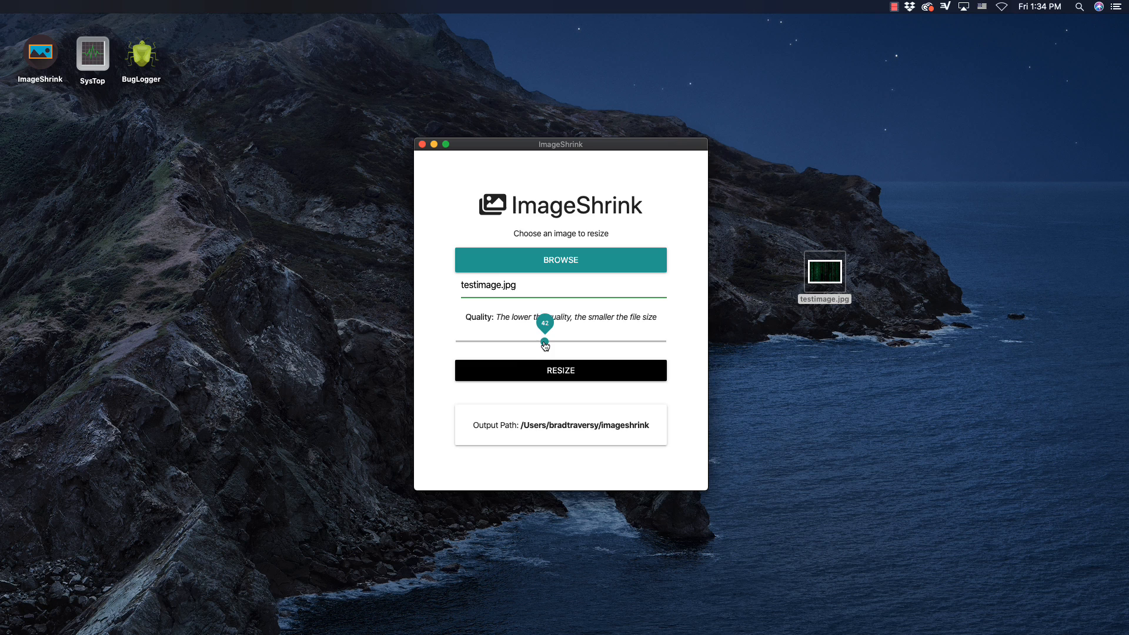
left_click_drag(545, 341, 513, 341)
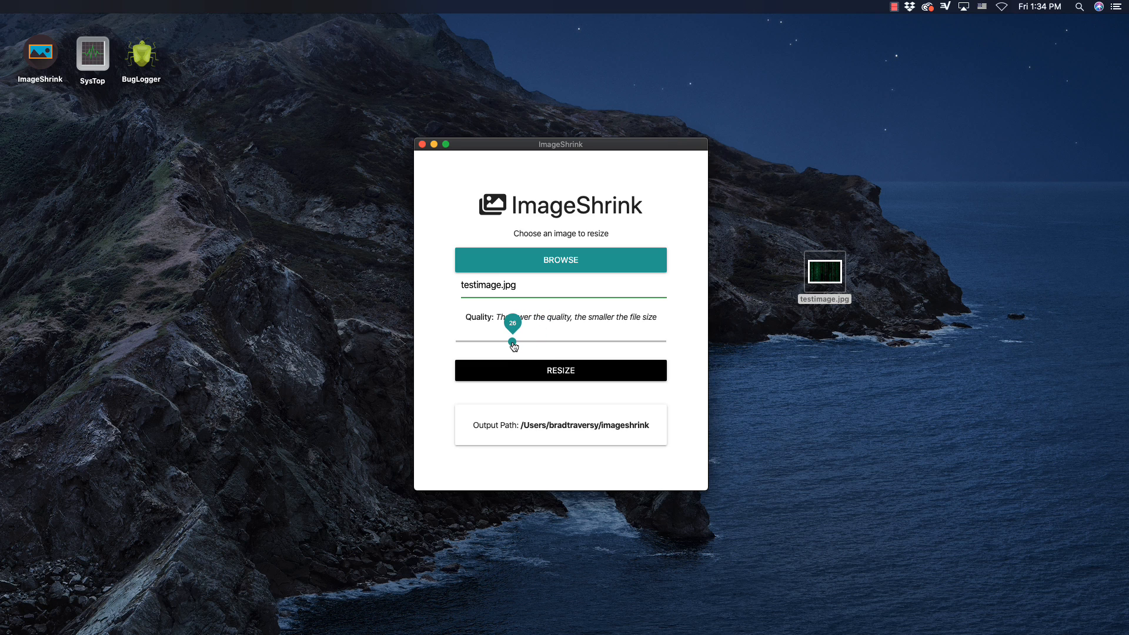
left_click_drag(513, 341, 508, 341)
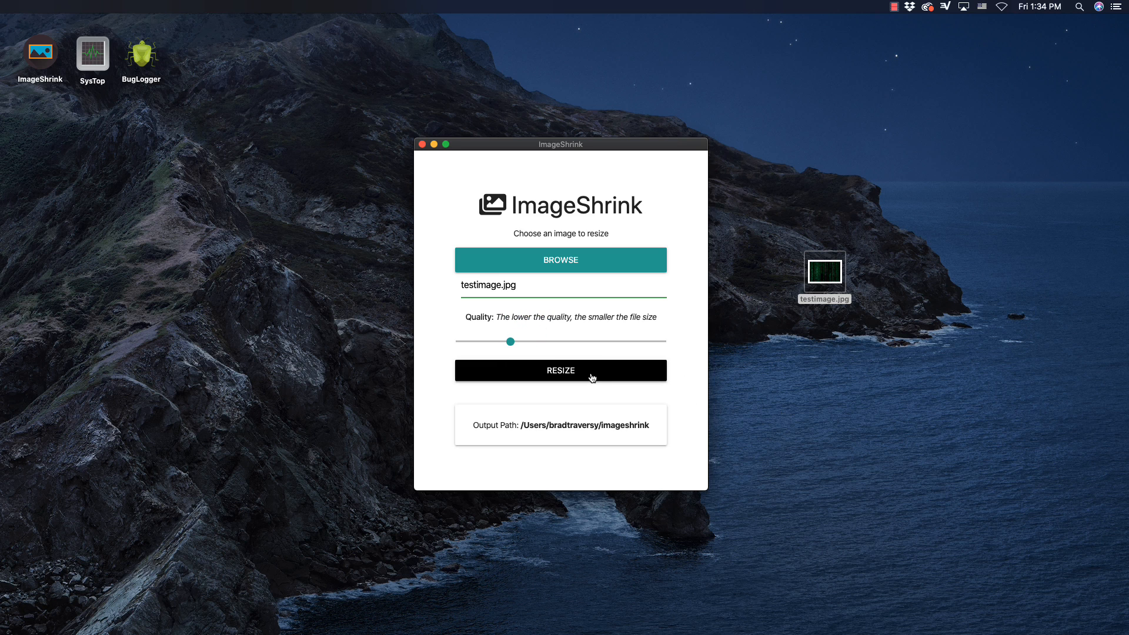
left_click(560, 370)
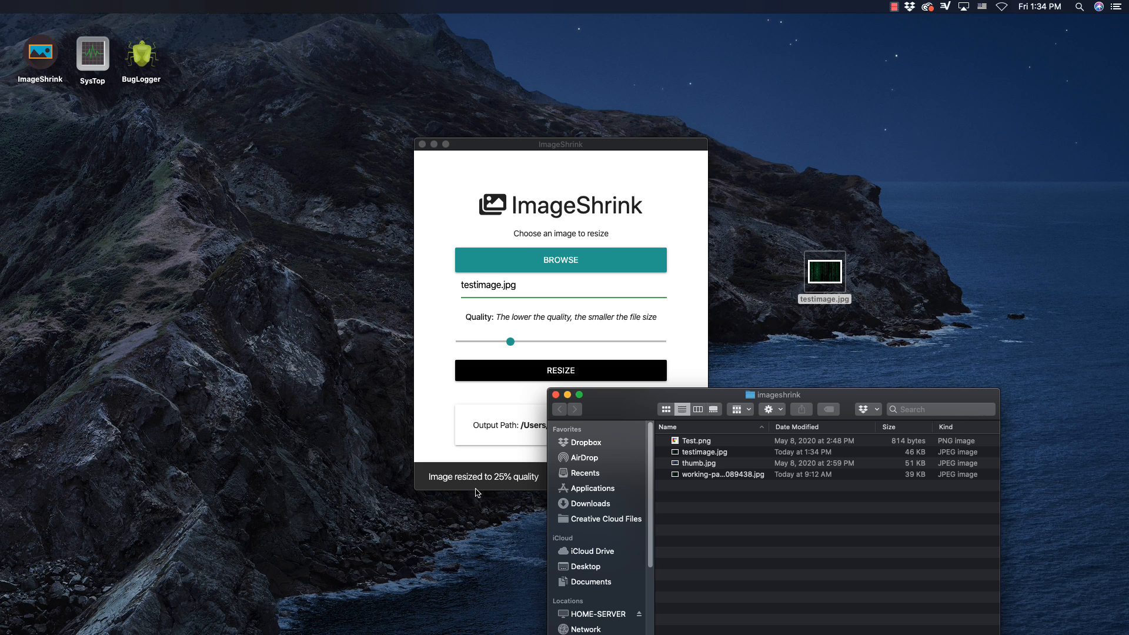
mouse_move(533, 488)
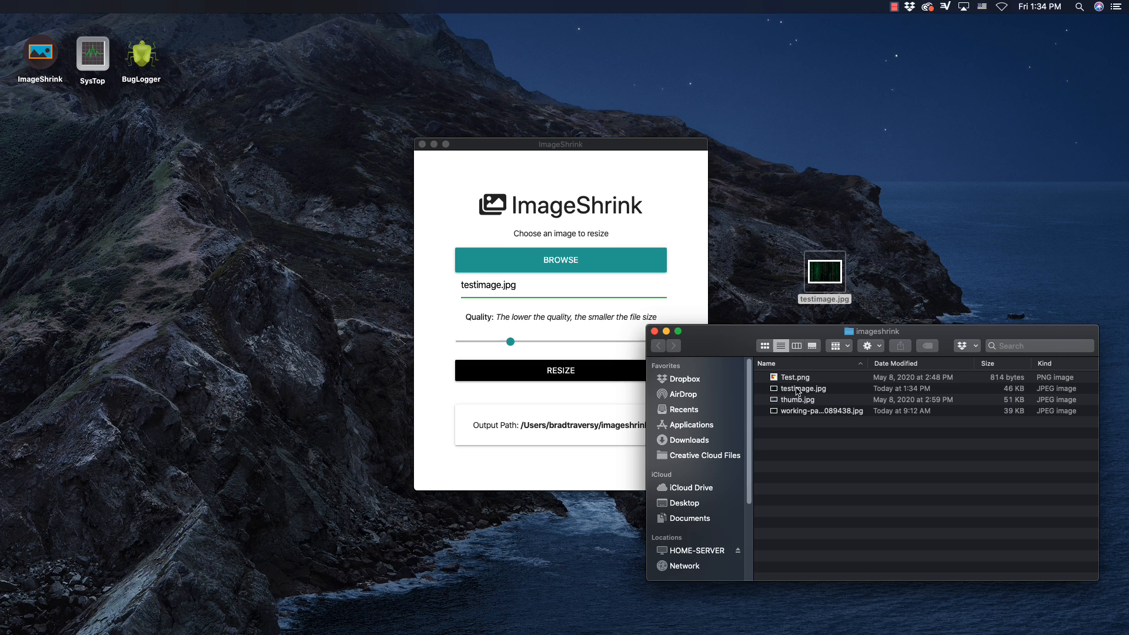
- Resize testimage.jpg again at 6% quality (17 KB), then set quality to about half
left_click(801, 388)
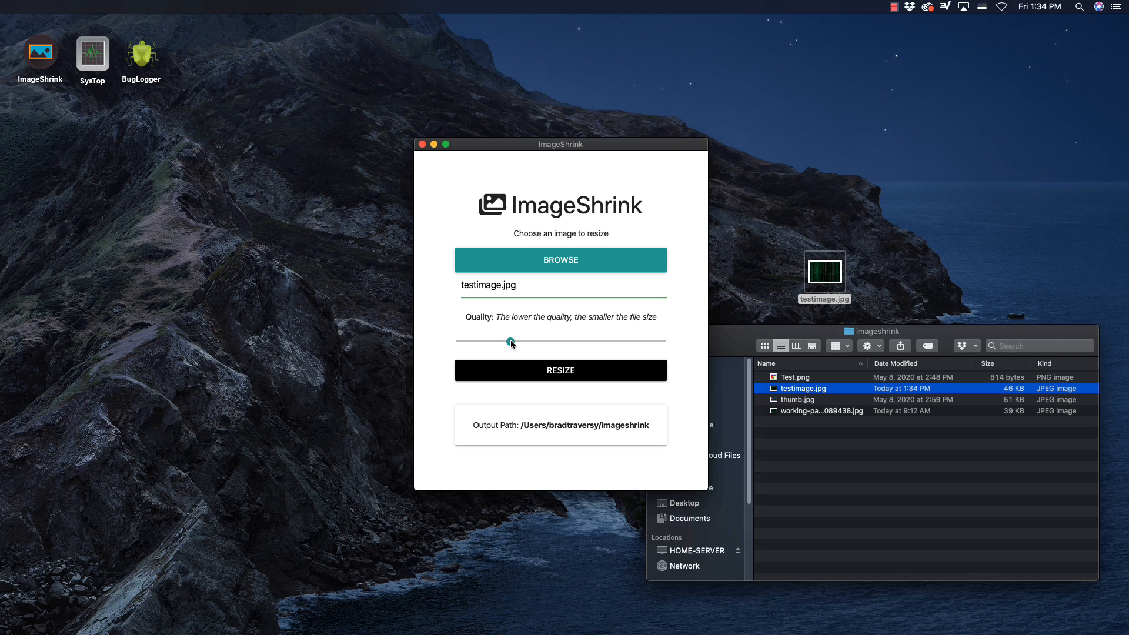
left_click_drag(511, 343, 574, 343)
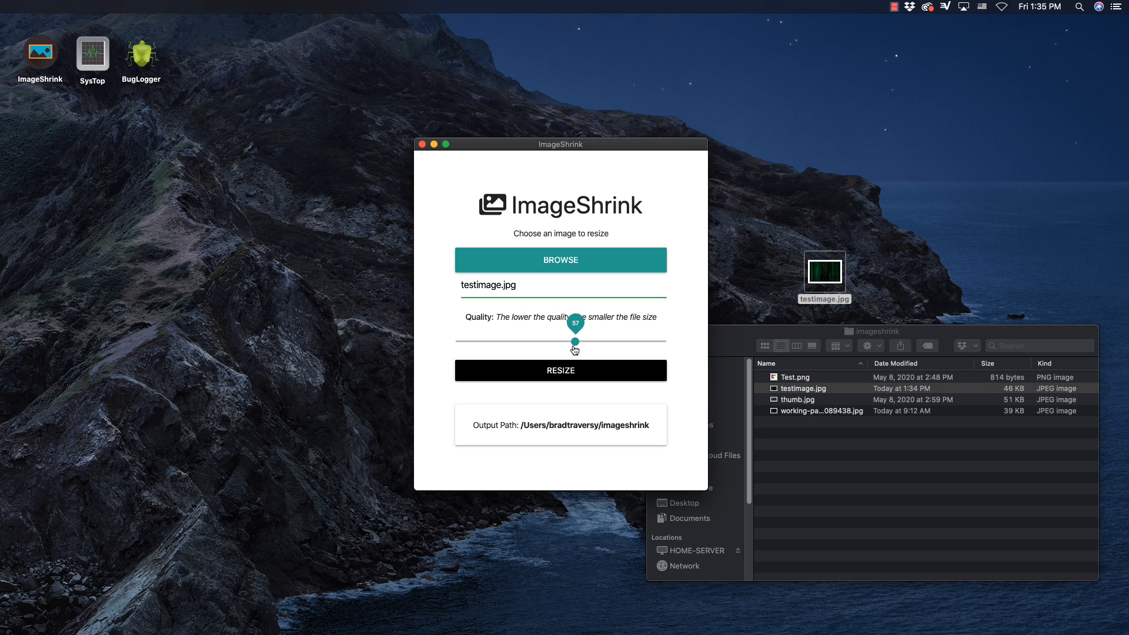
left_click_drag(574, 341, 471, 340)
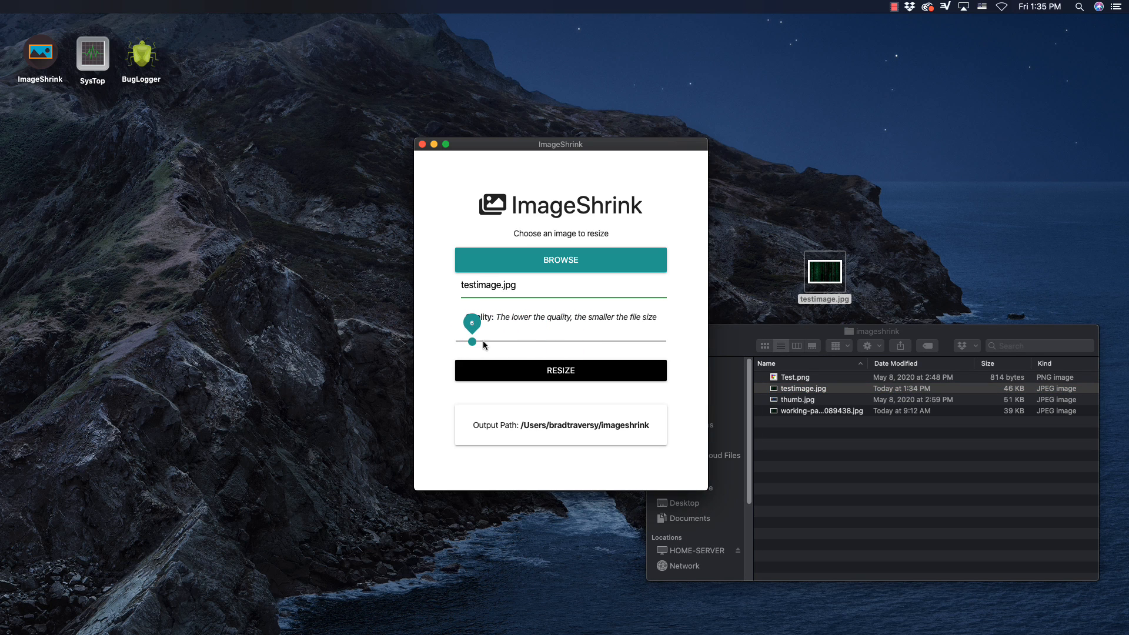
left_click(560, 370)
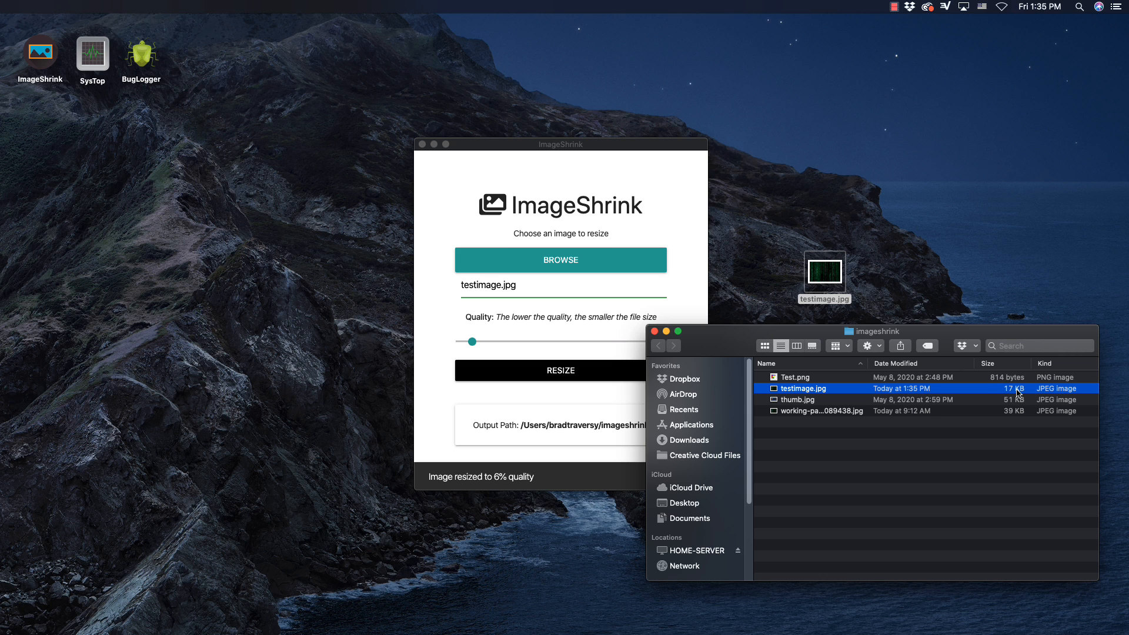
right_click(801, 388)
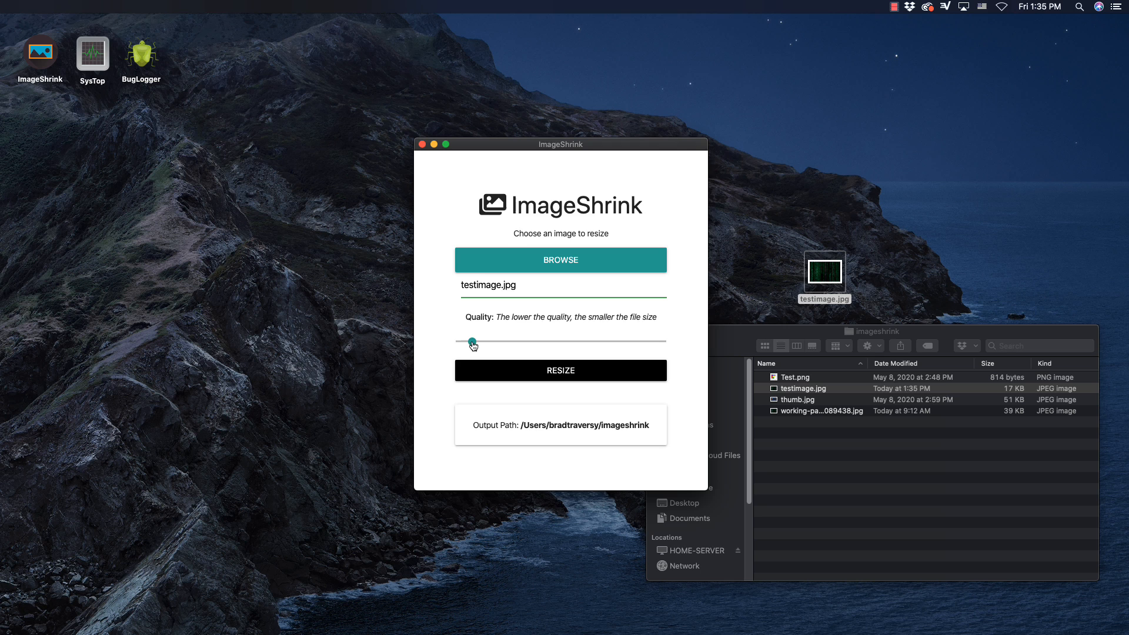
left_click_drag(472, 342, 502, 342)
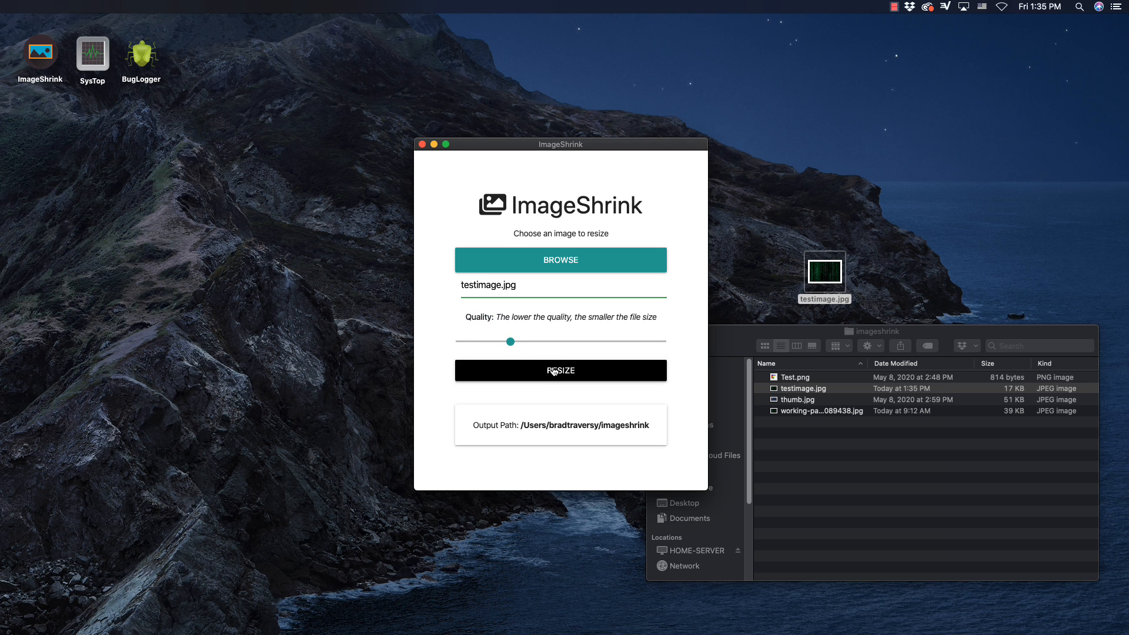
- Open the resized testimage.jpg in Preview and place it beside the original for comparison
right_click(803, 388)
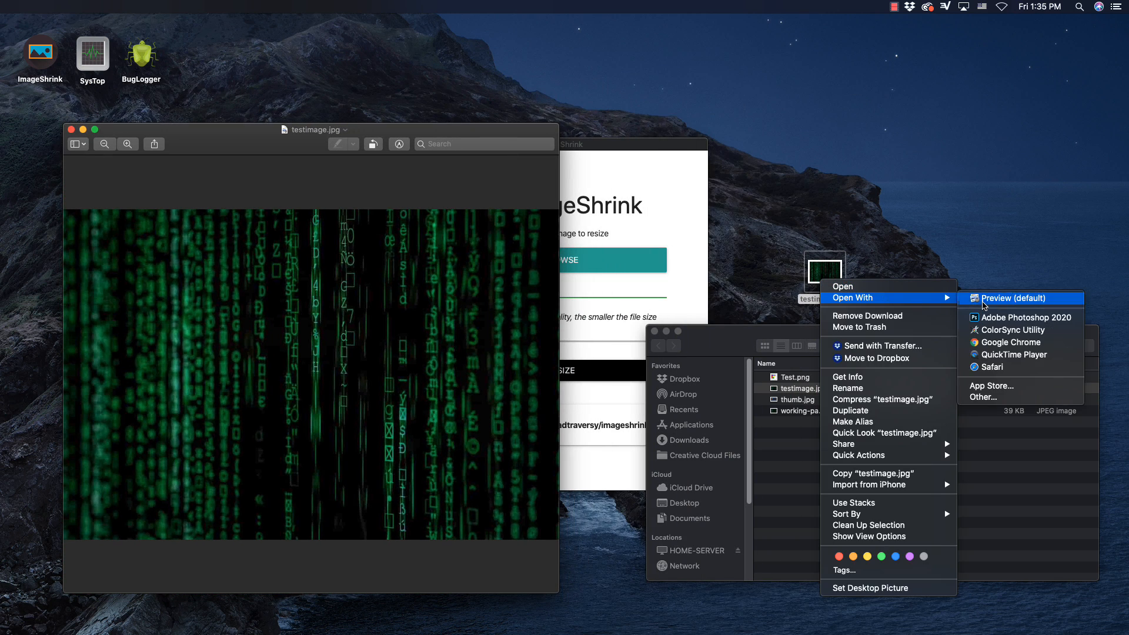
left_click(1008, 298)
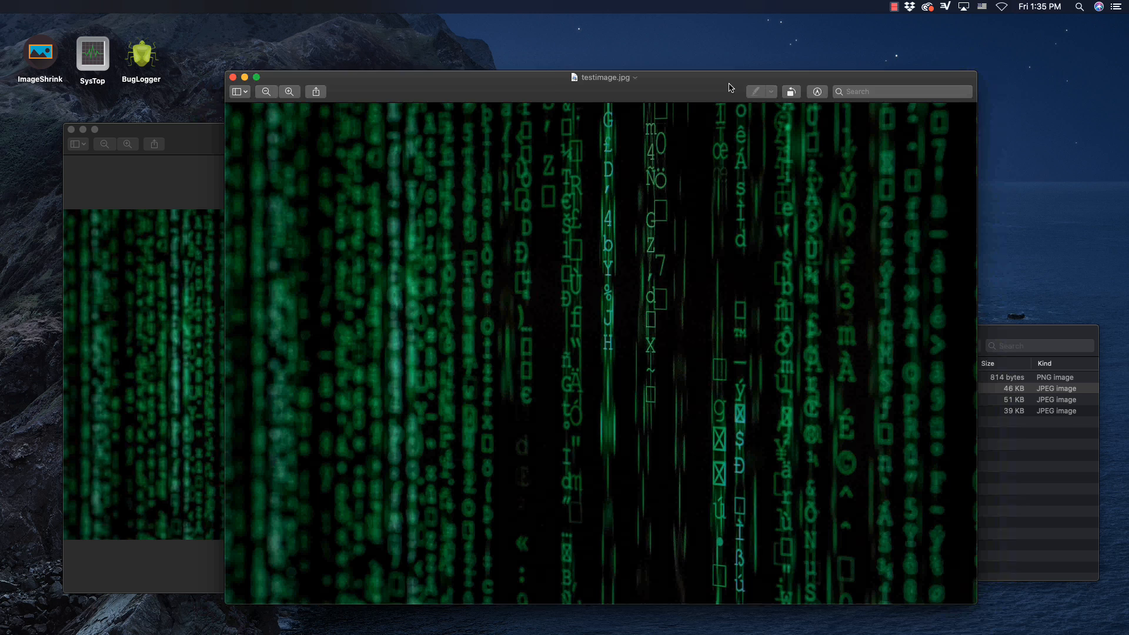
left_click_drag(604, 77, 751, 163)
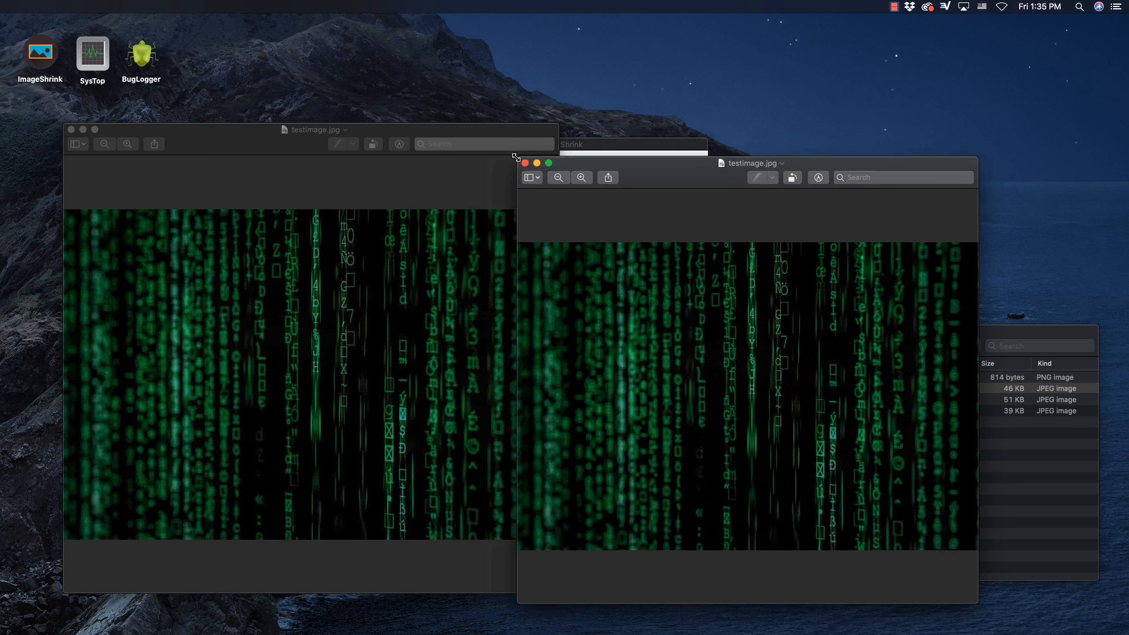
left_click_drag(749, 163, 854, 141)
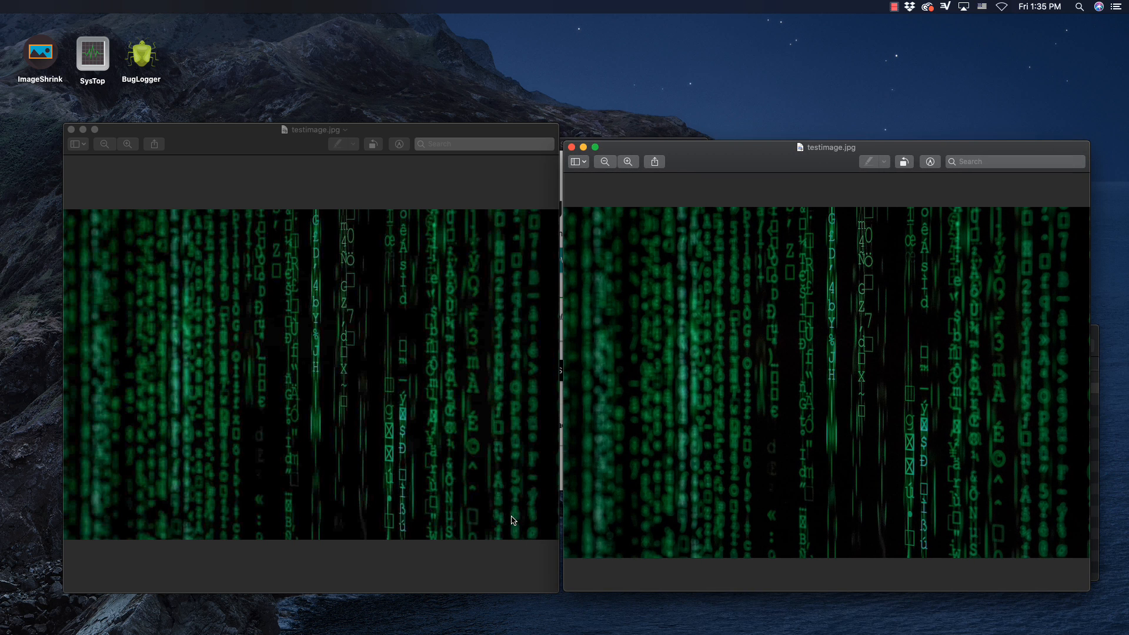
mouse_move(527, 503)
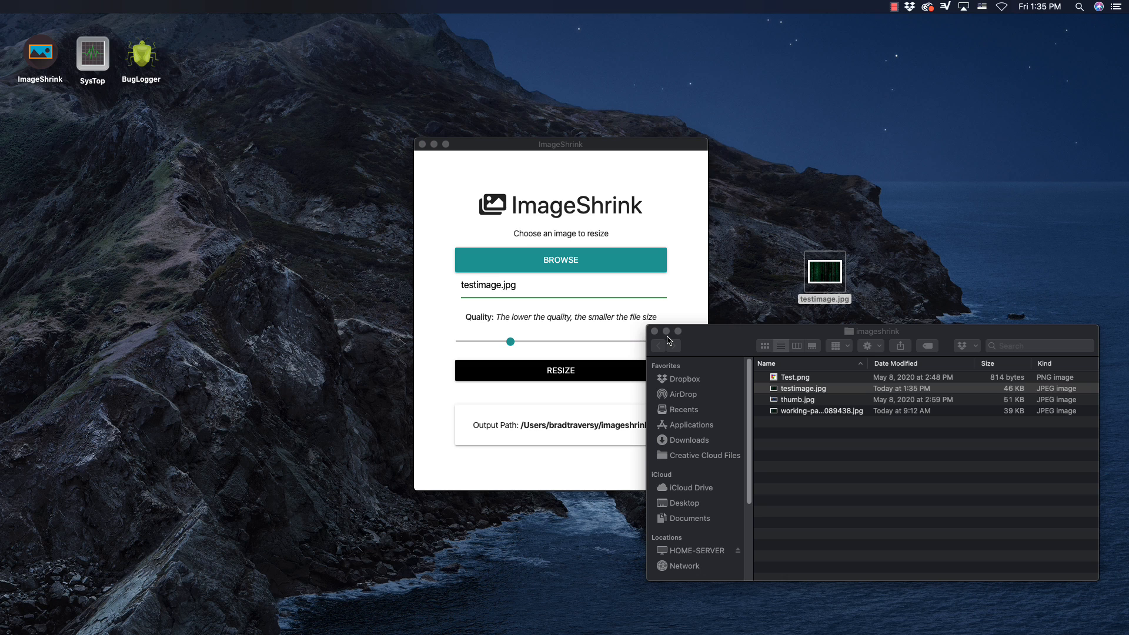
mouse_move(568, 273)
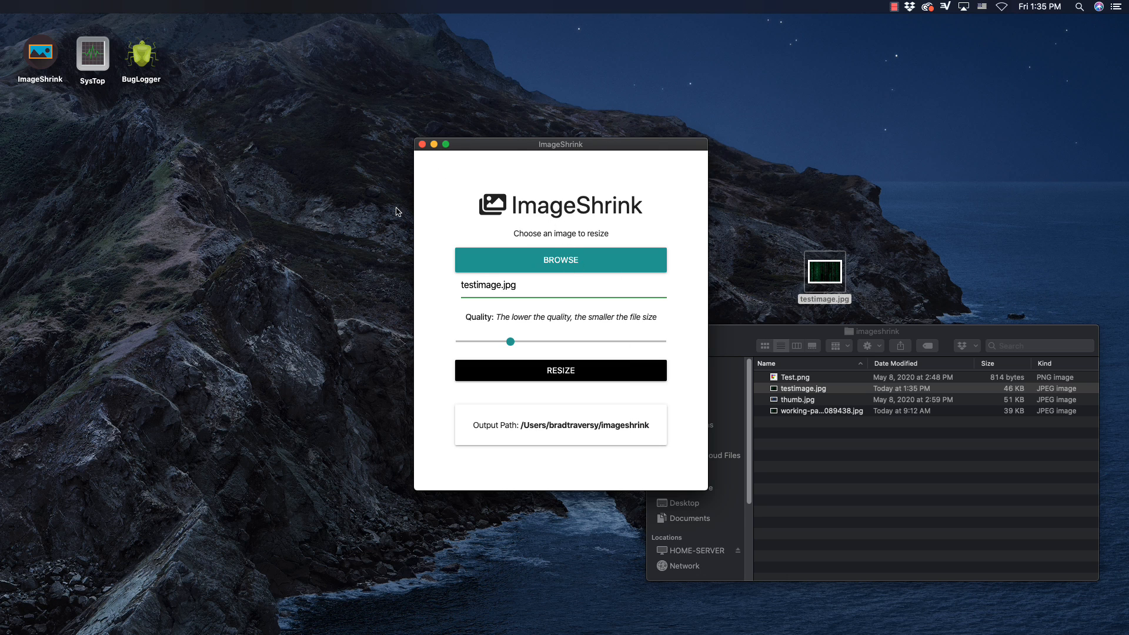
- Close ImageShrink and the imageshrink folder window, then launch SysTop from the desktop
left_click(424, 144)
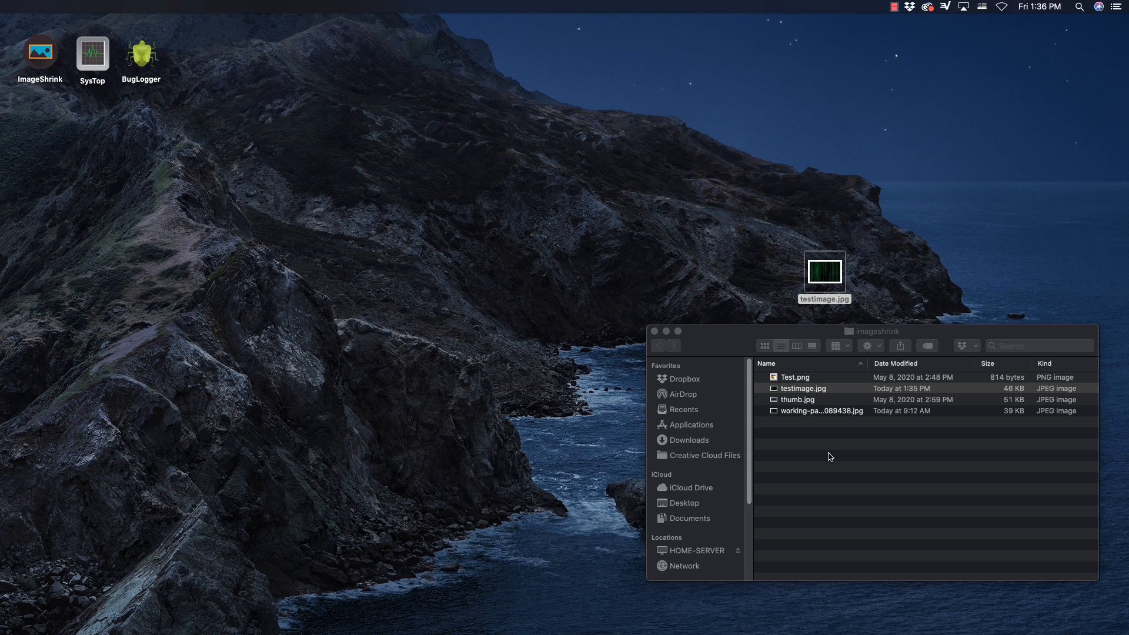
left_click(654, 332)
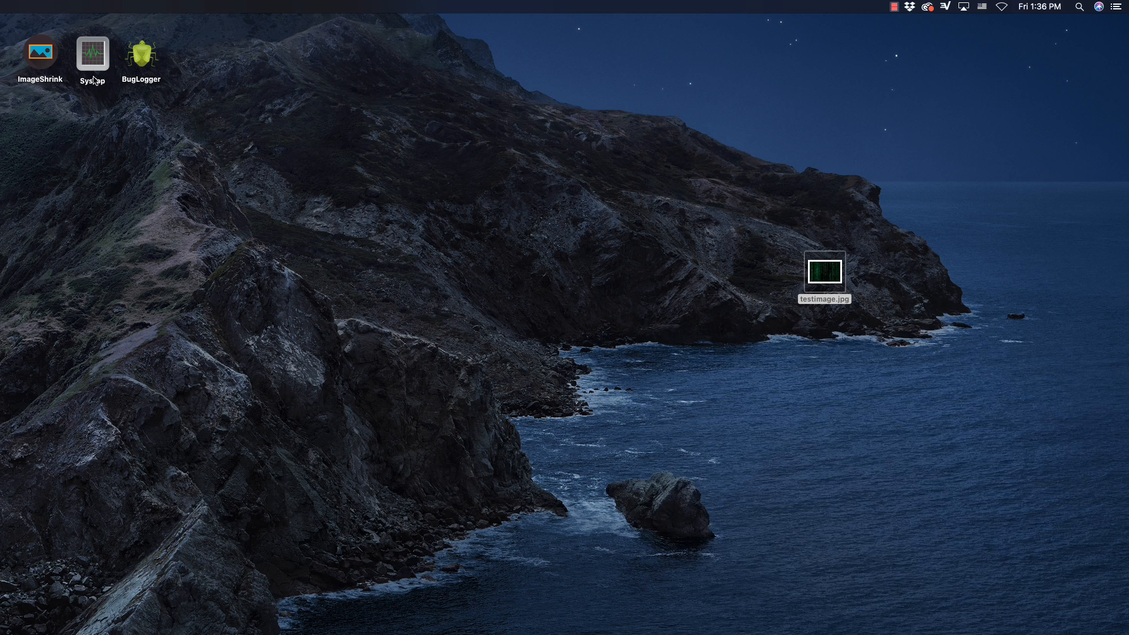
left_click(93, 52)
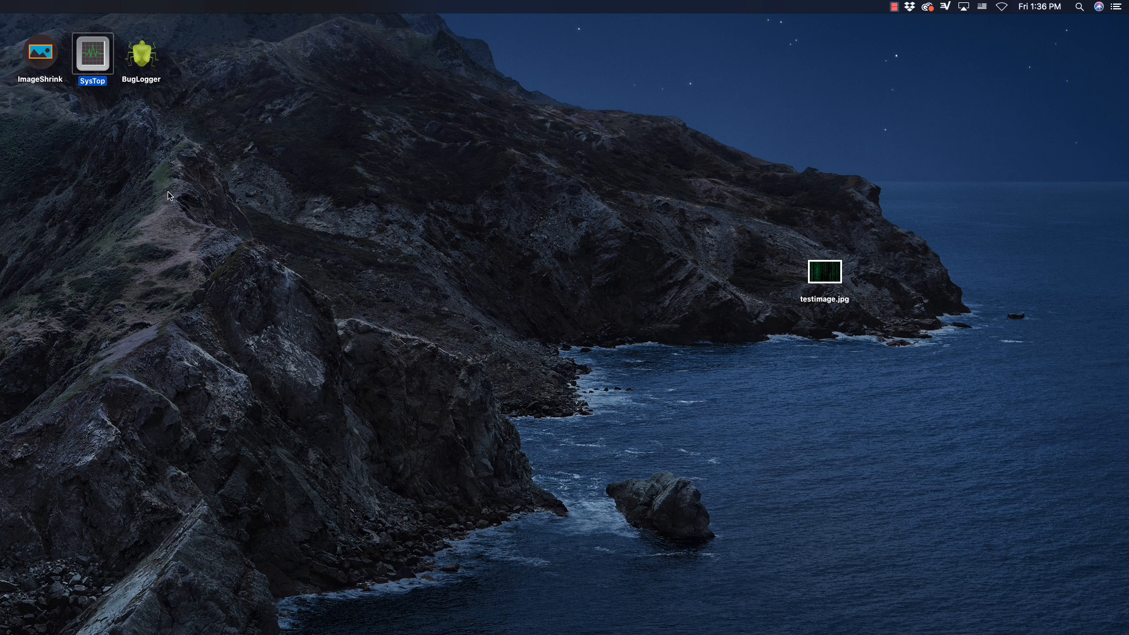
mouse_move(97, 54)
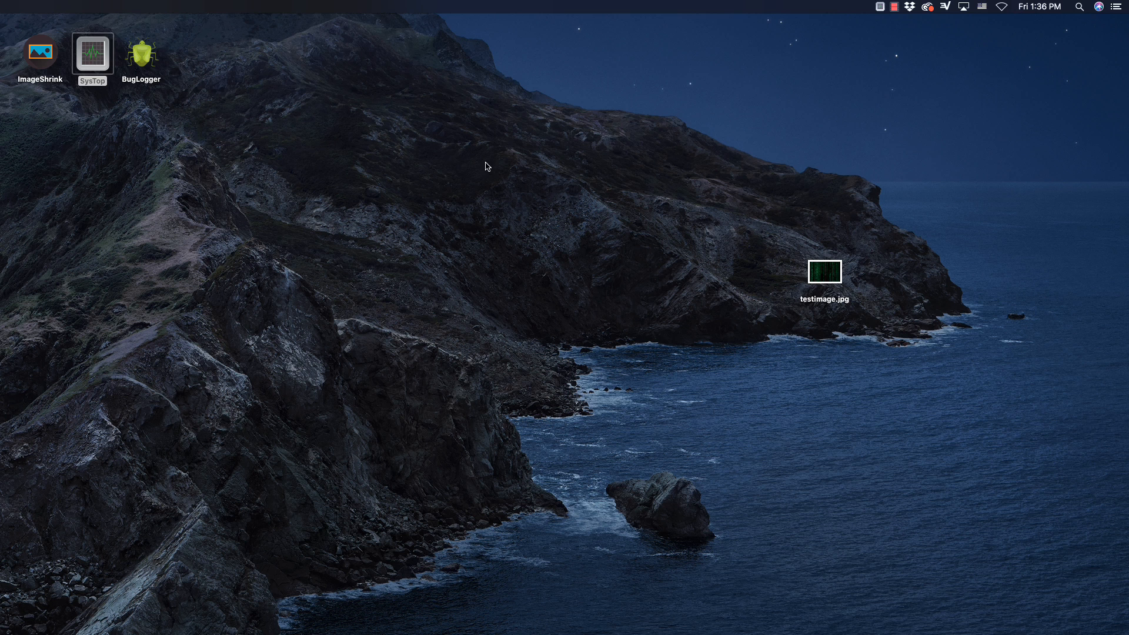
mouse_move(840, 120)
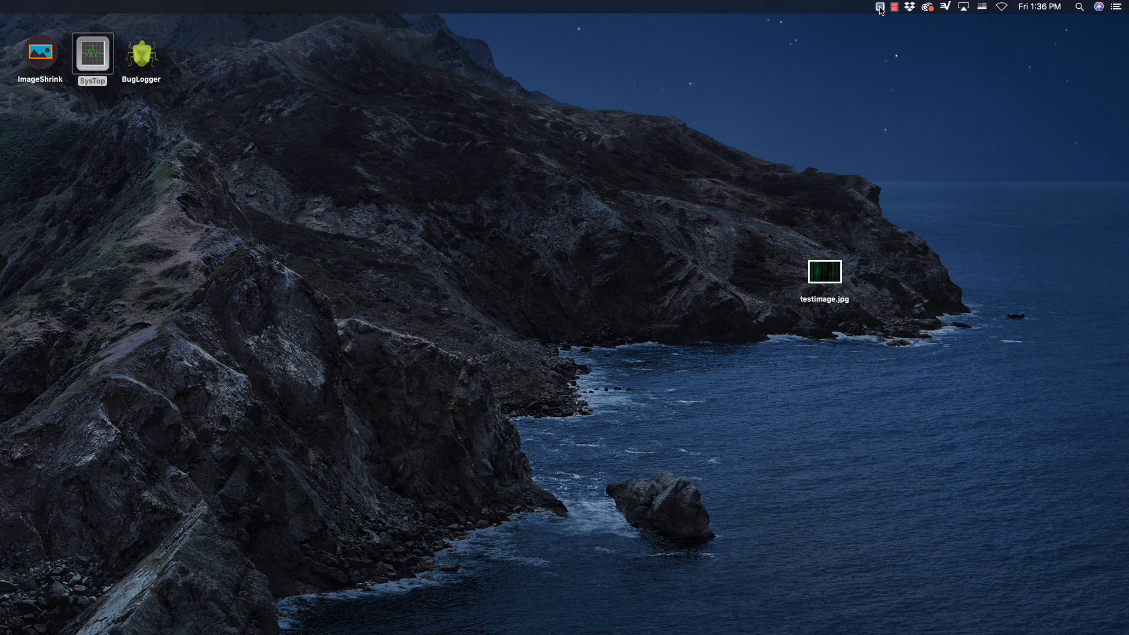
double_click(92, 53)
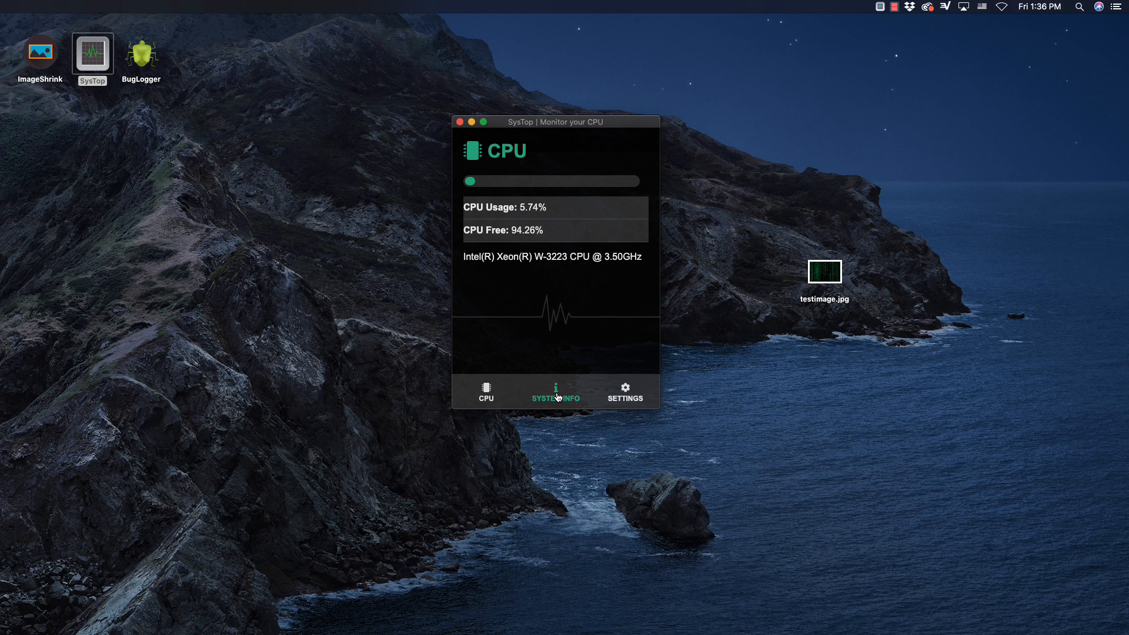
- View the System Info page, then the Settings page with 80% warning and 5-minute alerts
left_click(554, 392)
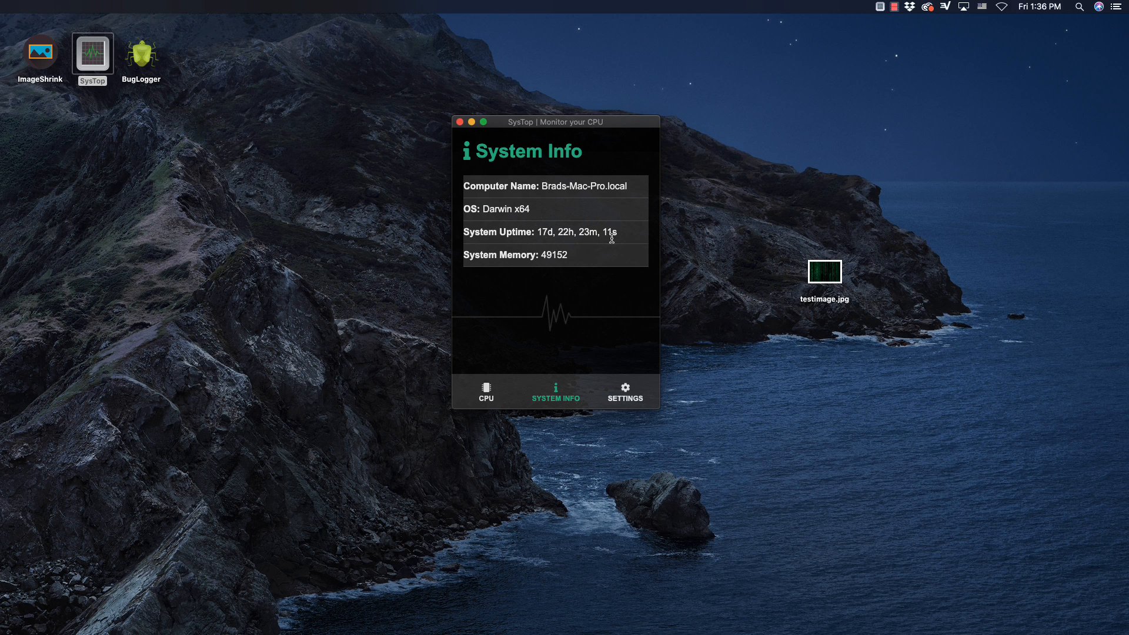
mouse_move(678, 327)
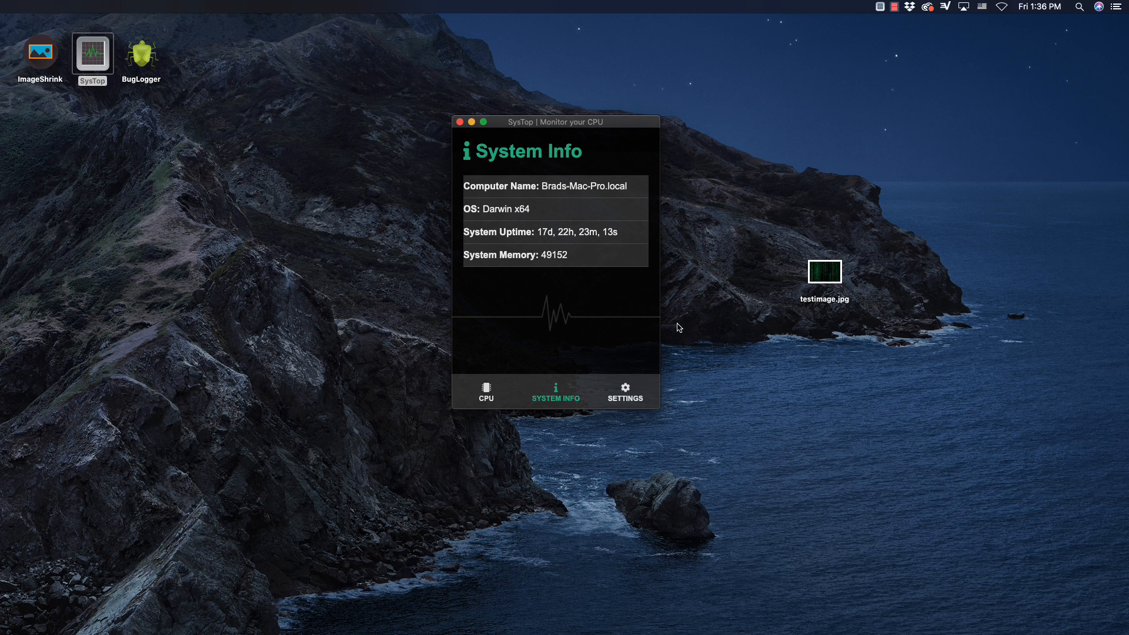
left_click(624, 392)
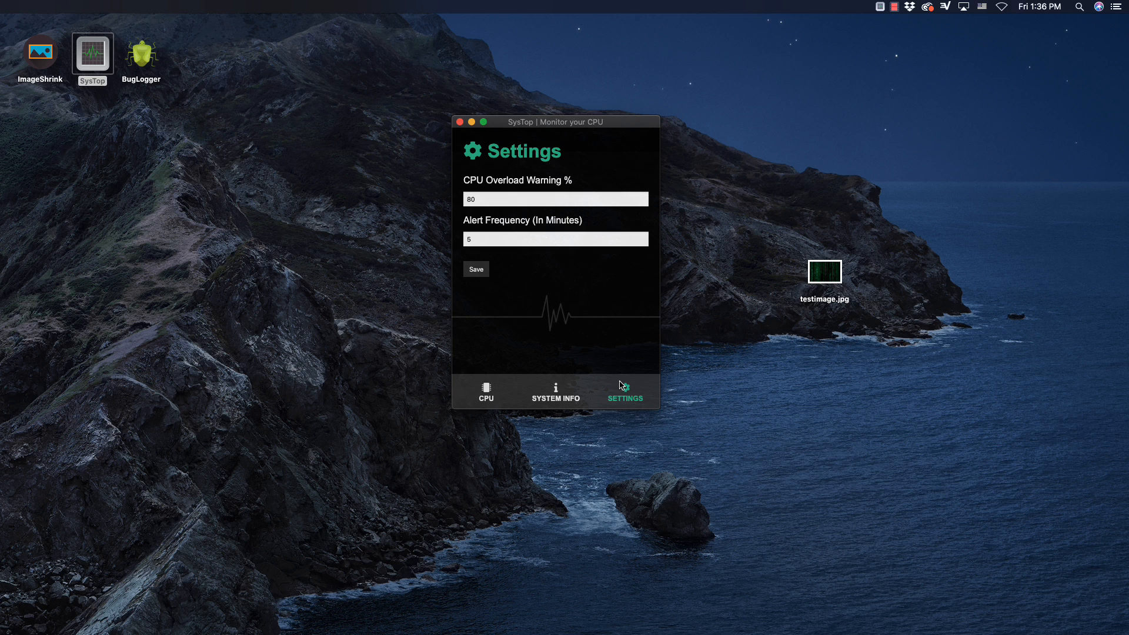
mouse_move(516, 189)
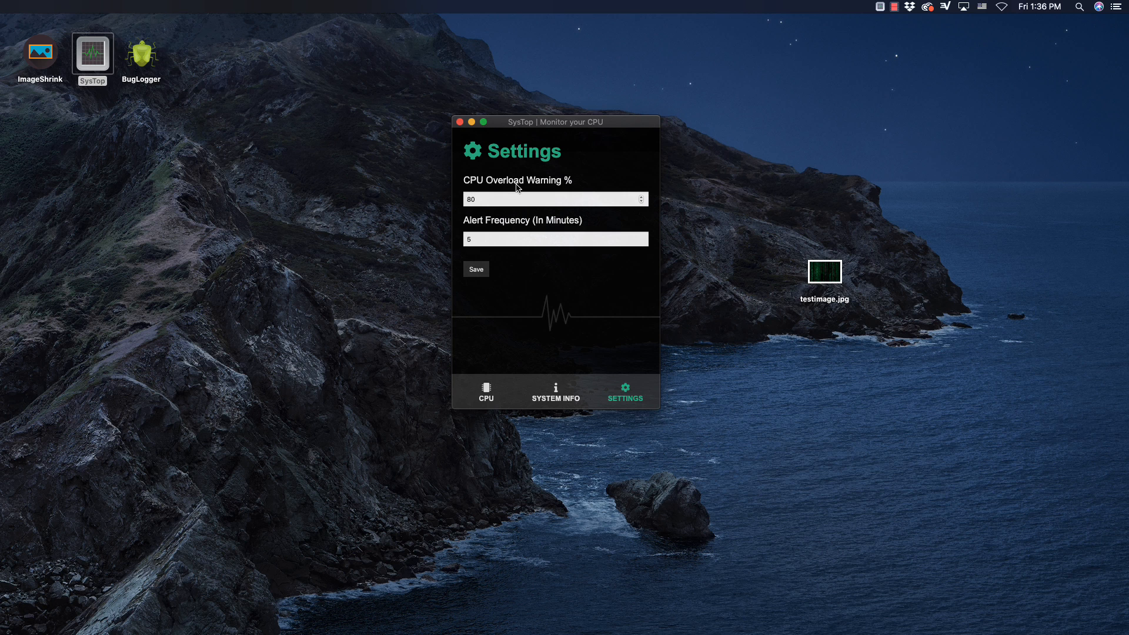
- Save a 5% CPU overload warning, triggering an alert, and return to the CPU page
left_click(555, 199)
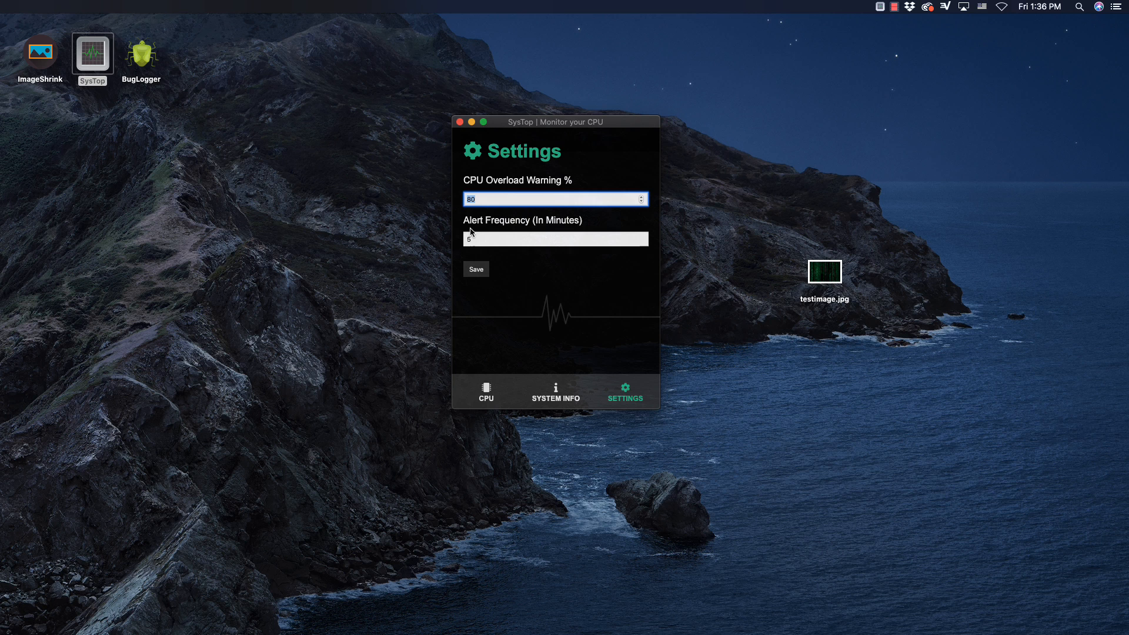
left_click(555, 238)
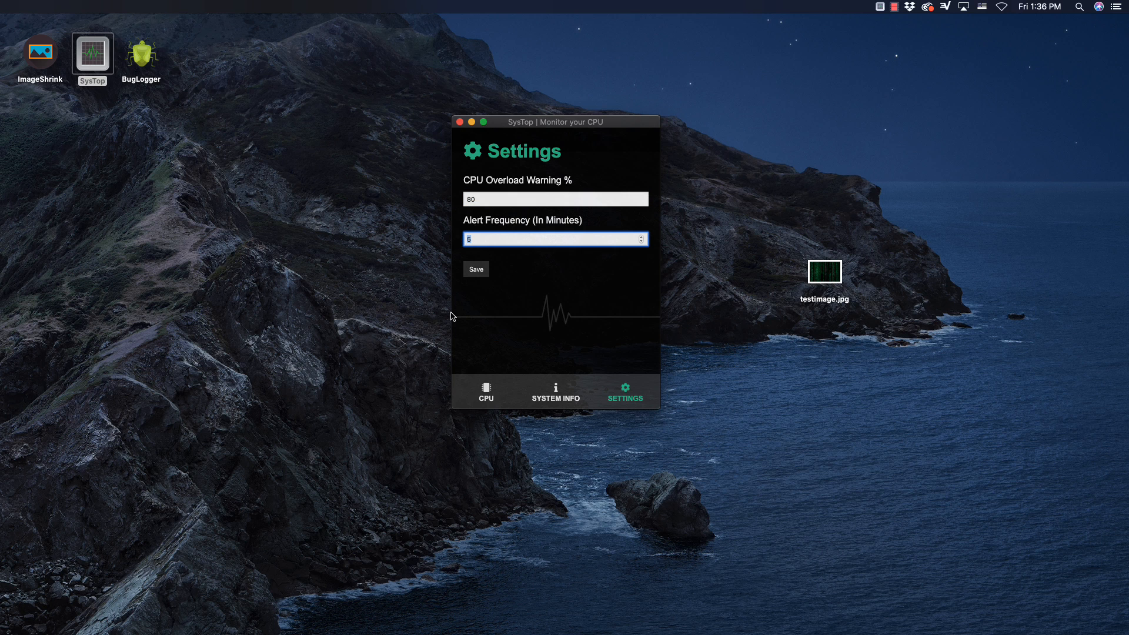
mouse_move(484, 230)
type("5")
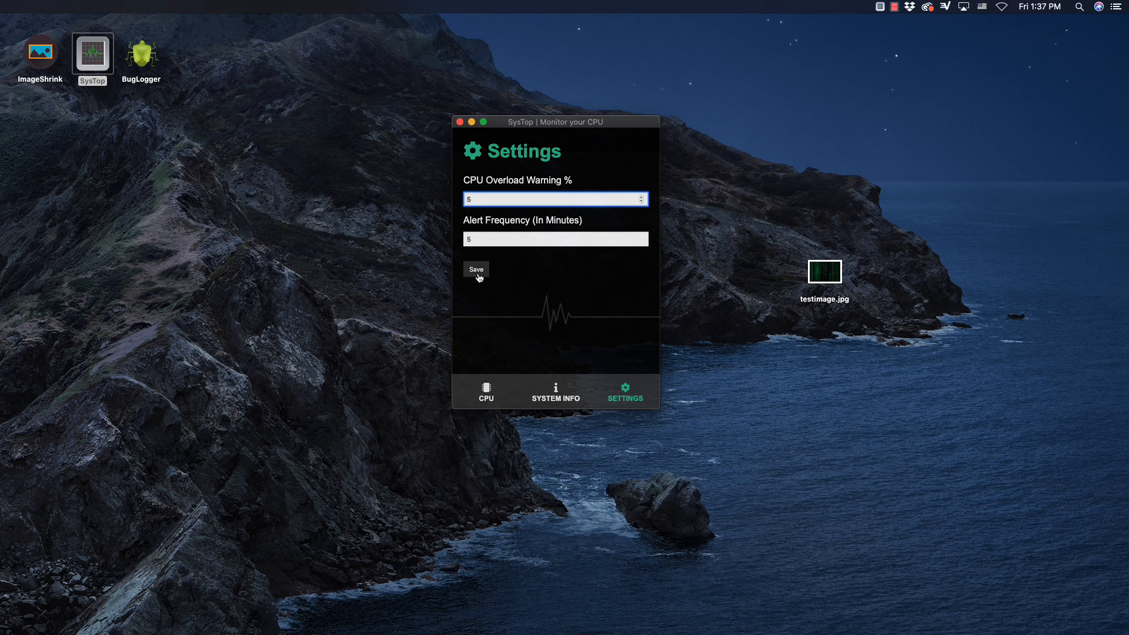
left_click(476, 270)
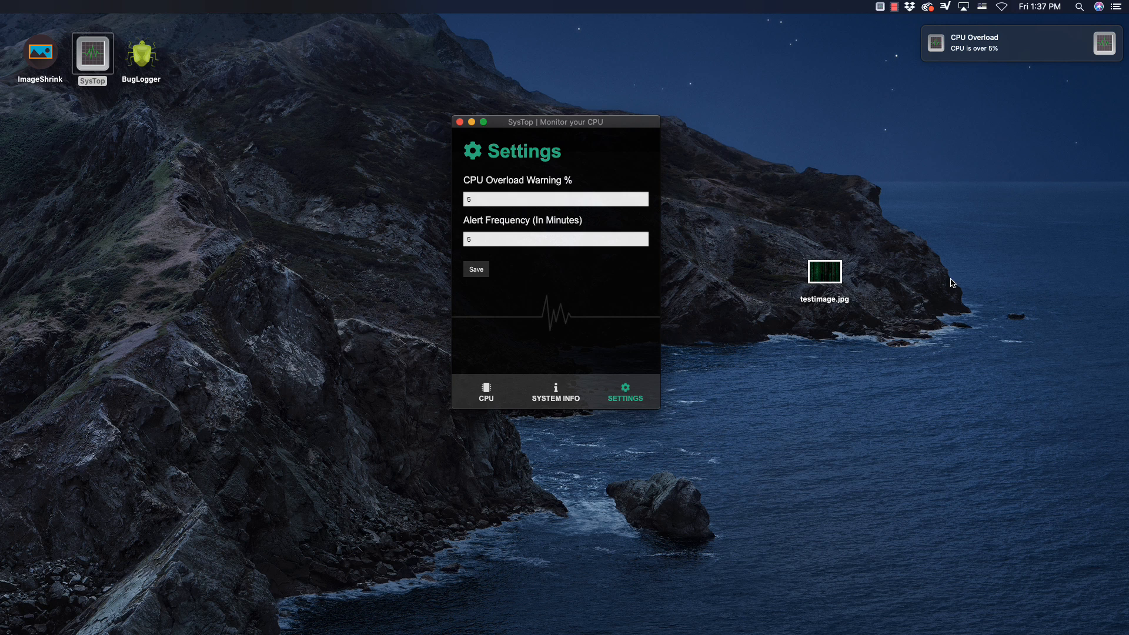
left_click(486, 391)
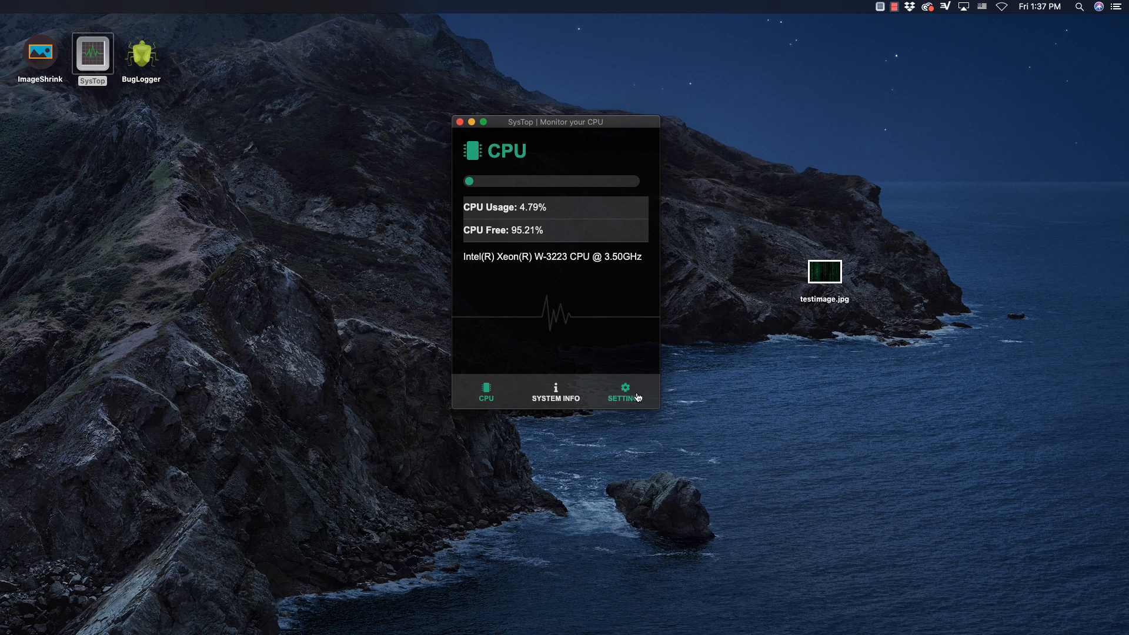
- Restore the CPU overload warning to 80%, save it, and return to the CPU page
left_click(625, 393)
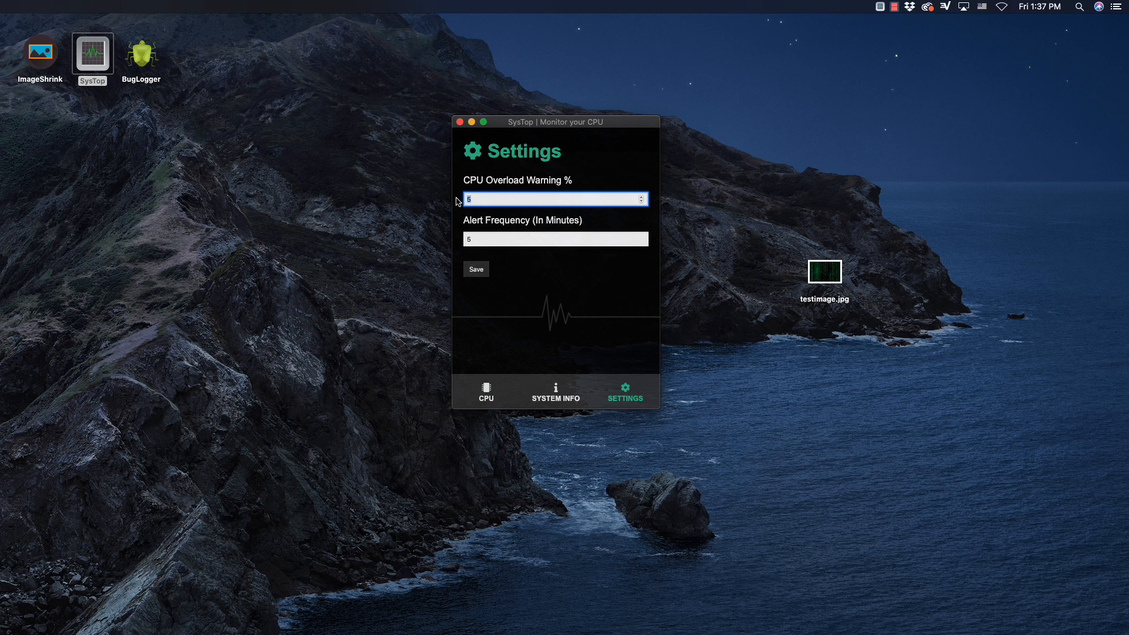
type("80")
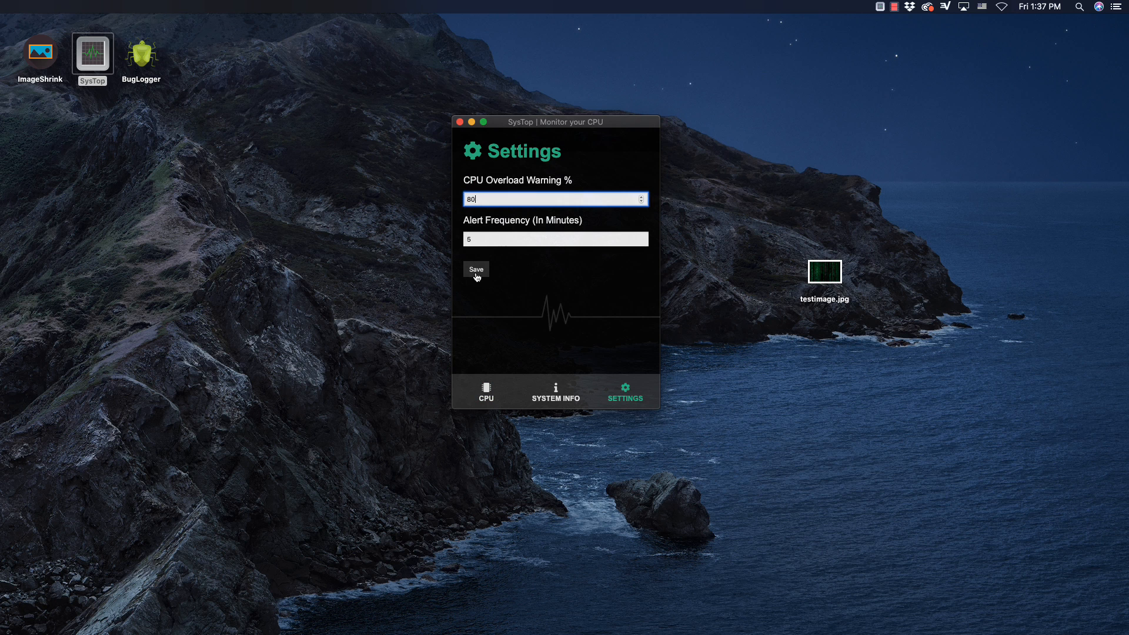
left_click(475, 270)
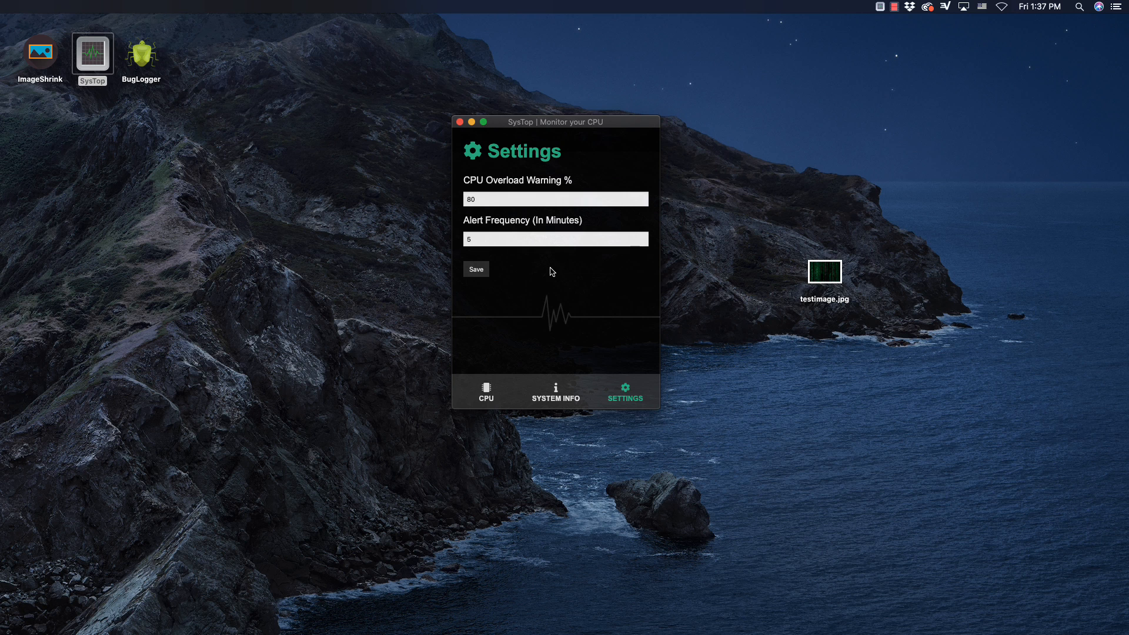
mouse_move(551, 273)
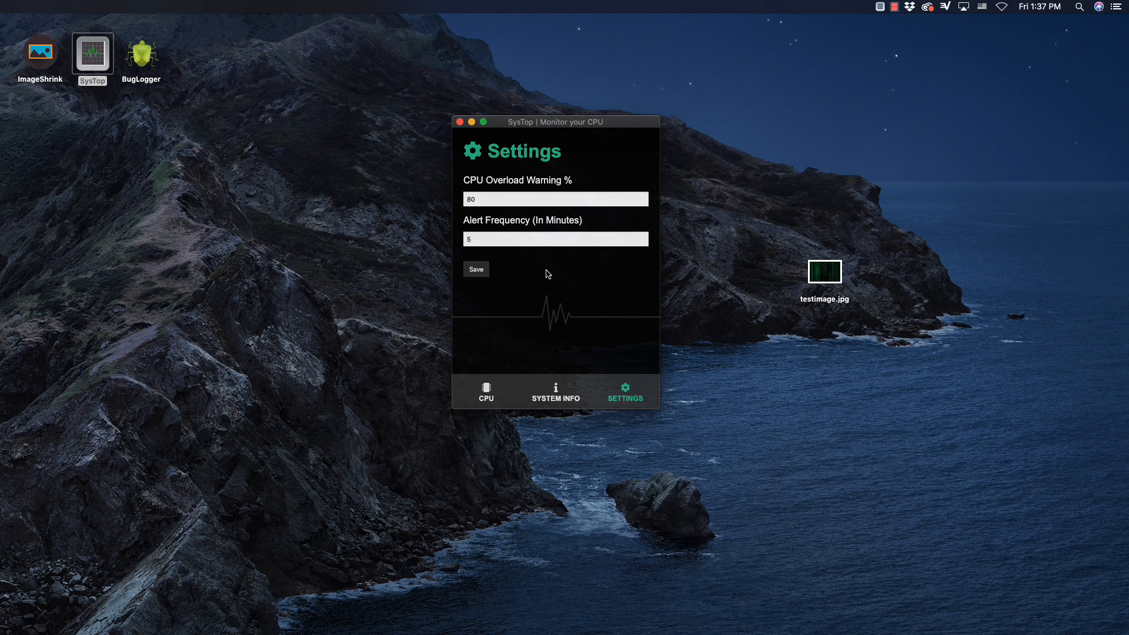
left_click(485, 393)
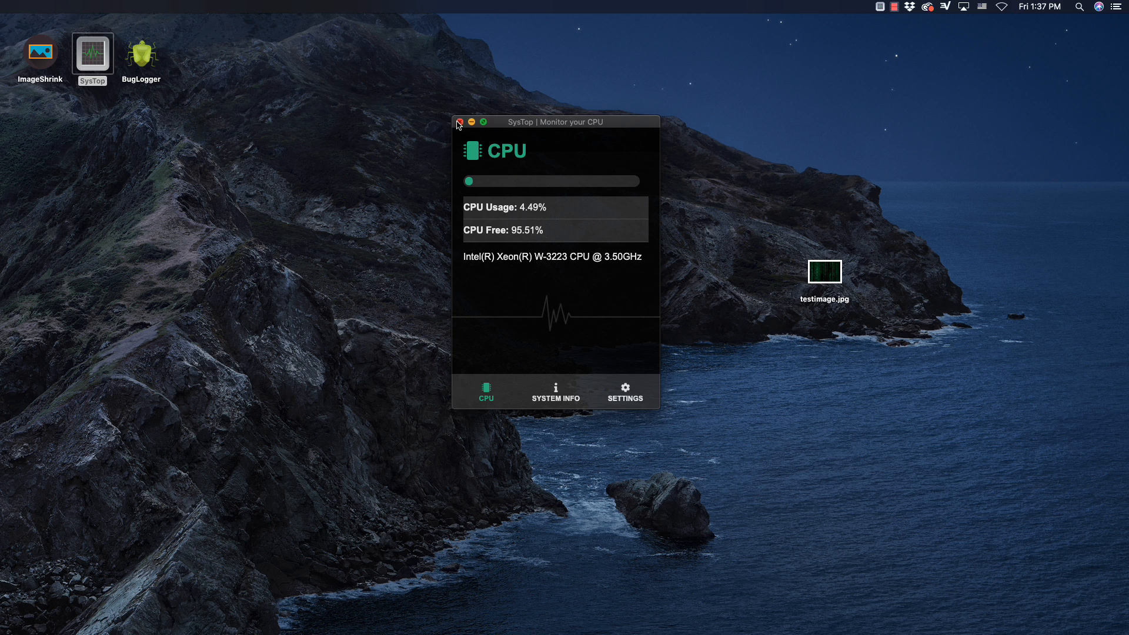
- Quit SysTop from its menu bar tray icon and select the BugLogger desktop icon
left_click(459, 122)
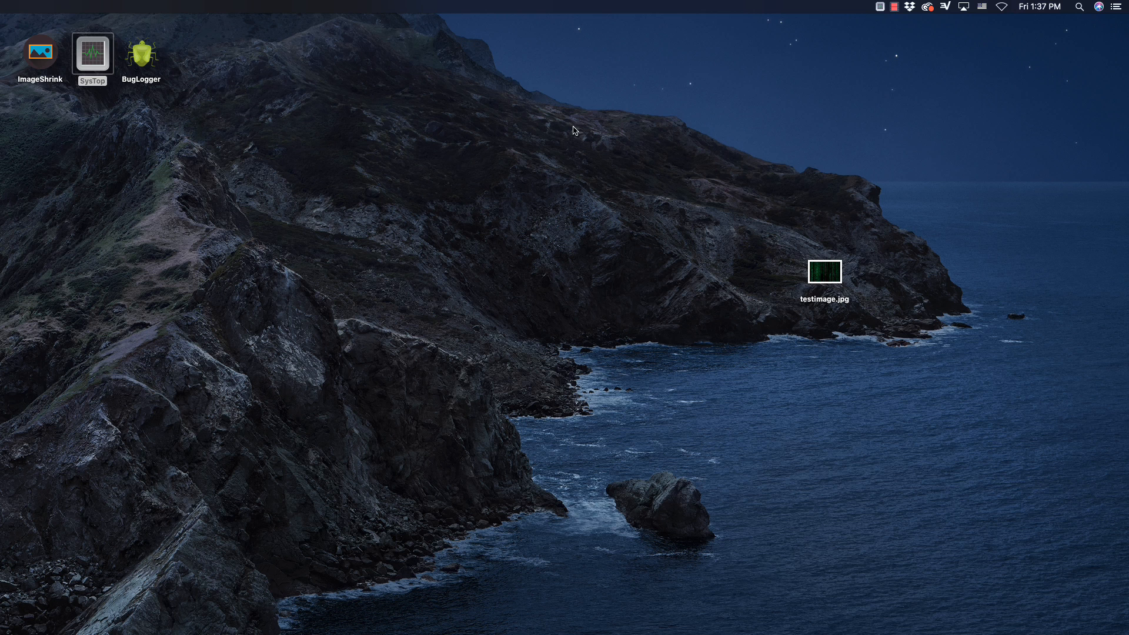
left_click(880, 6)
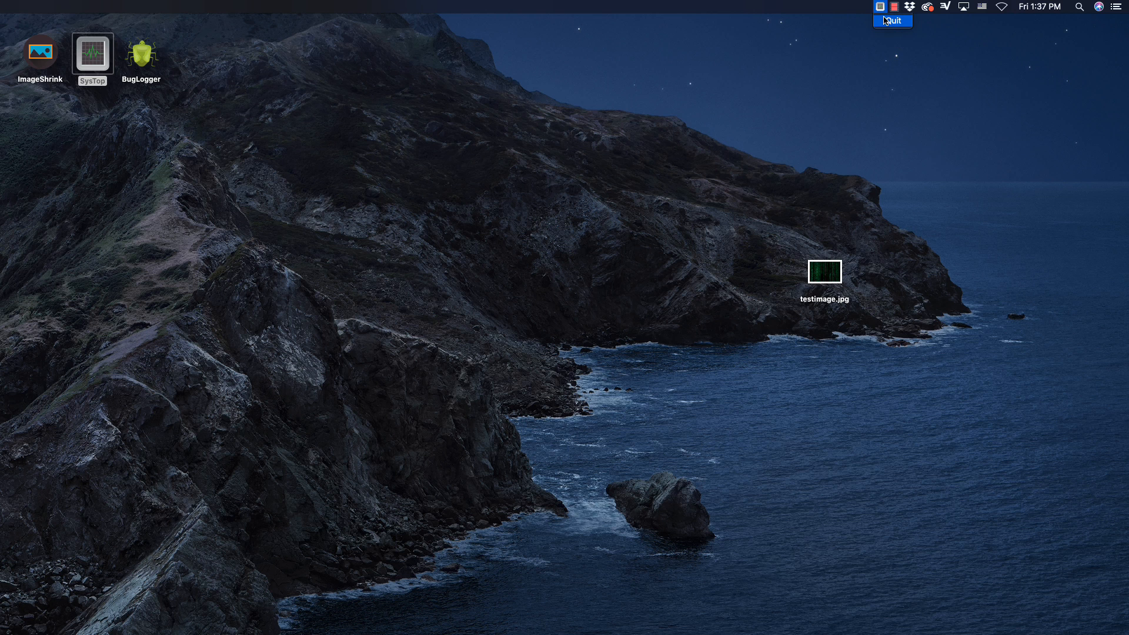
left_click(893, 20)
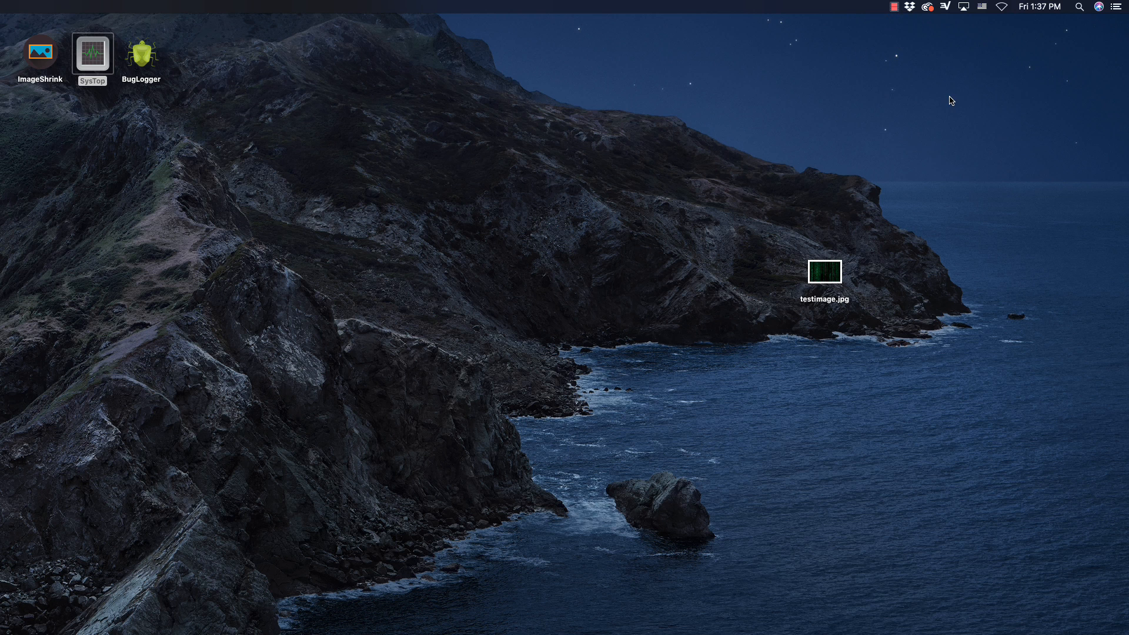
left_click(141, 54)
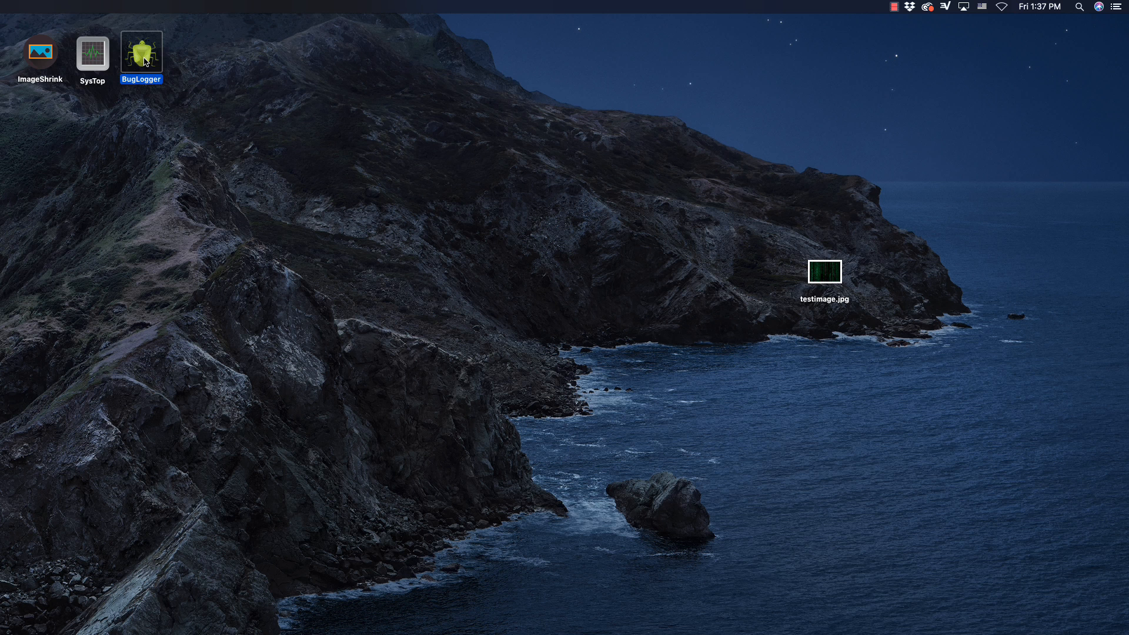
- Launch BugLogger from its desktop icon and drag its window to the screen centre
double_click(141, 51)
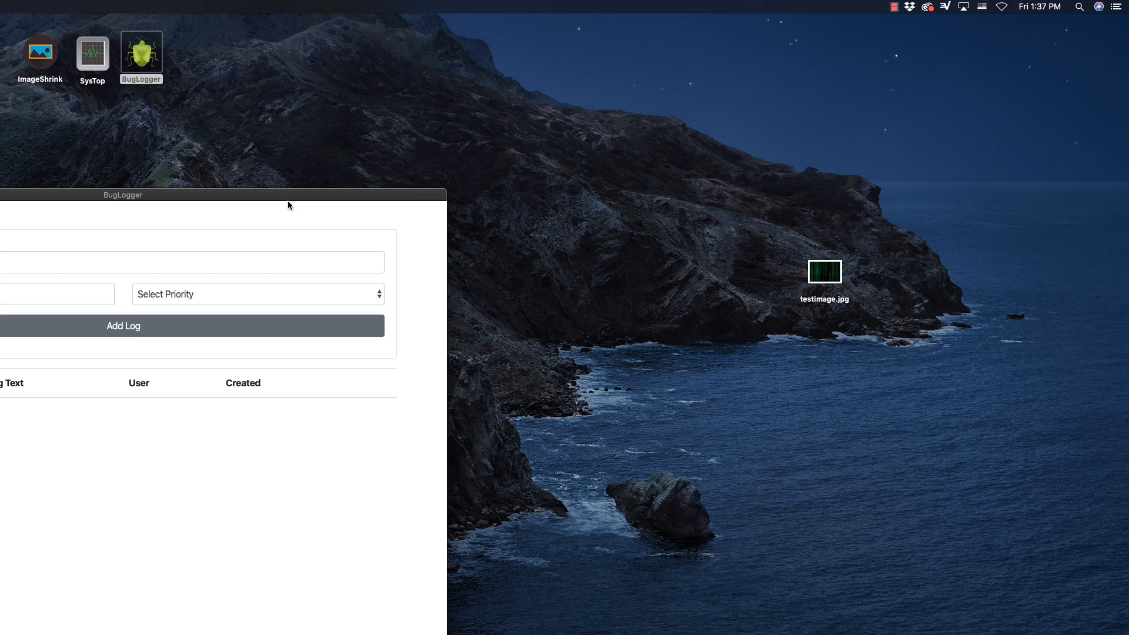
left_click_drag(122, 195, 572, 100)
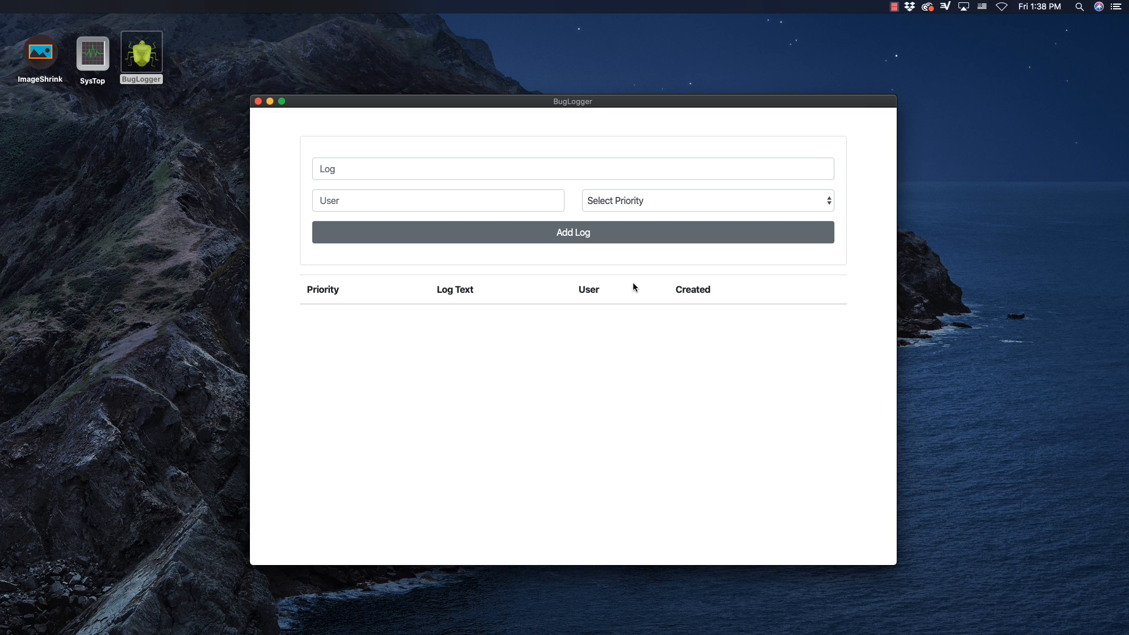
mouse_move(636, 296)
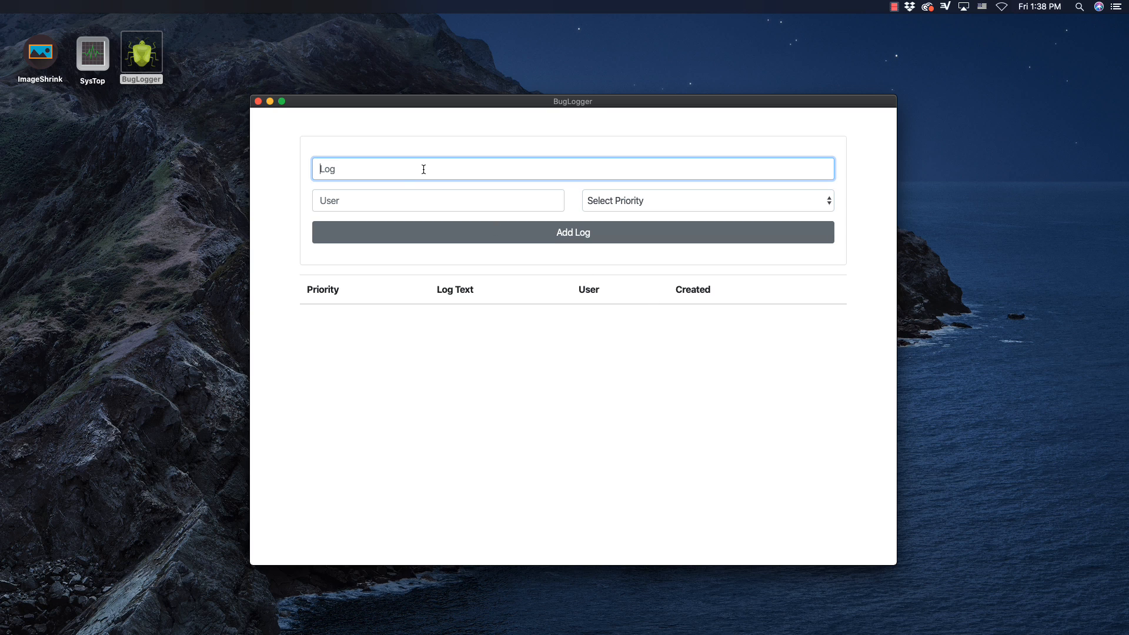
- Enter 'This is a test log' with a user name and open the priority choices
type("This is a te")
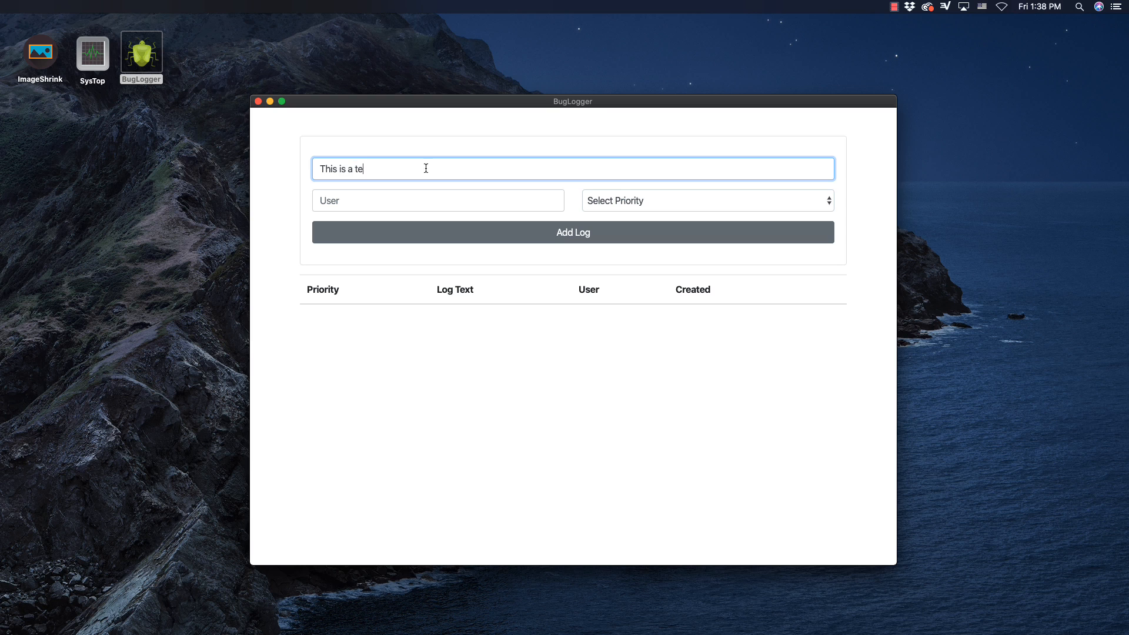
left_click(438, 200)
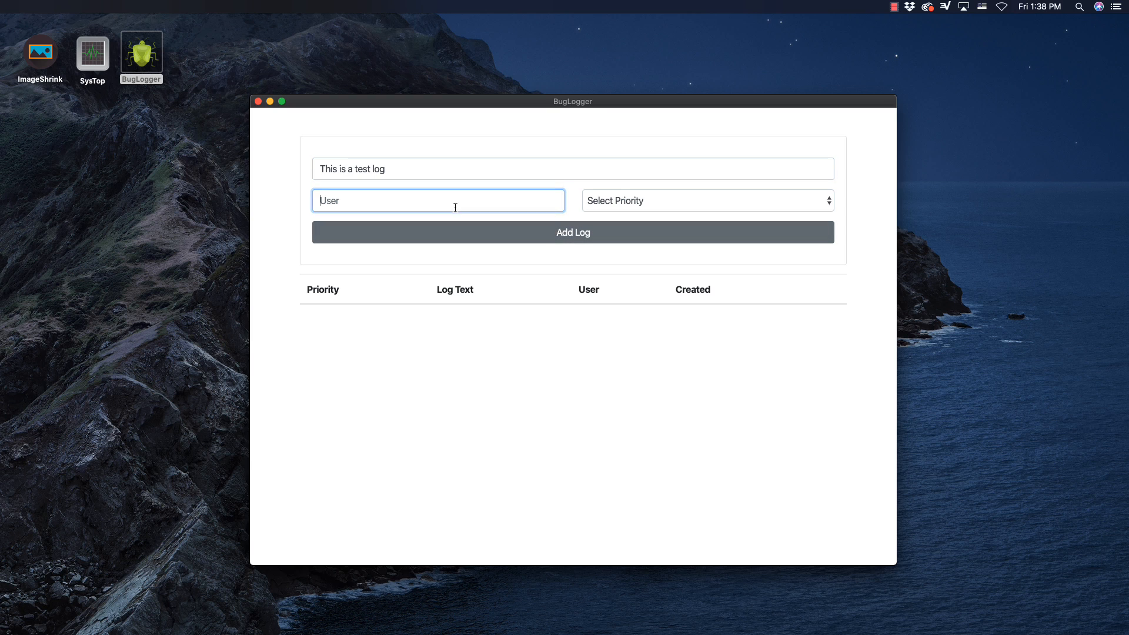
left_click(706, 200)
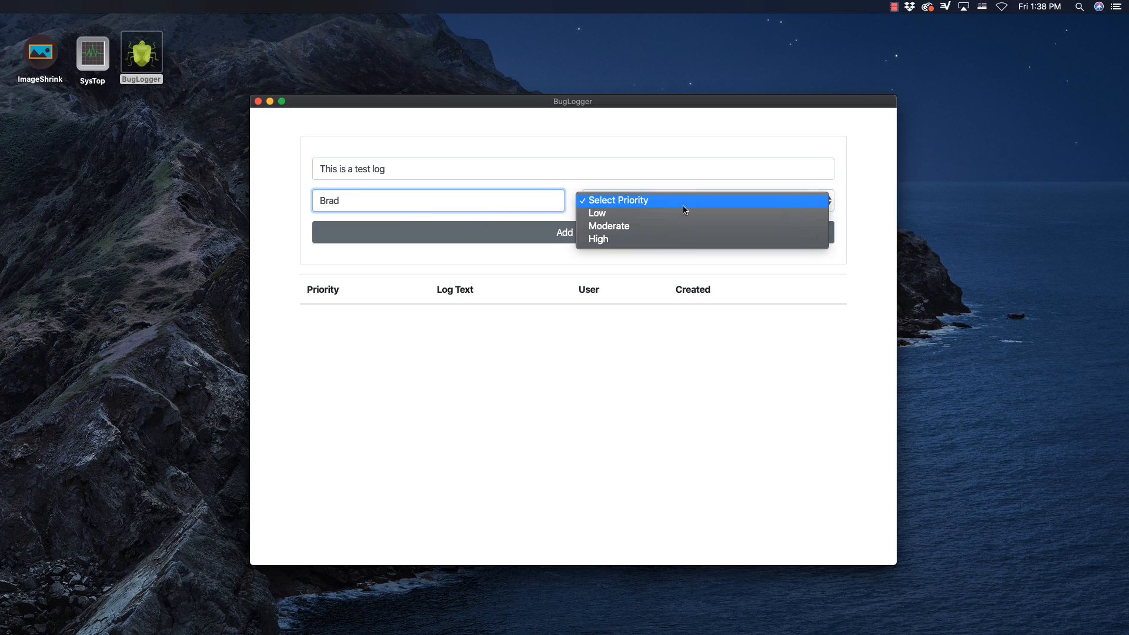
mouse_move(625, 213)
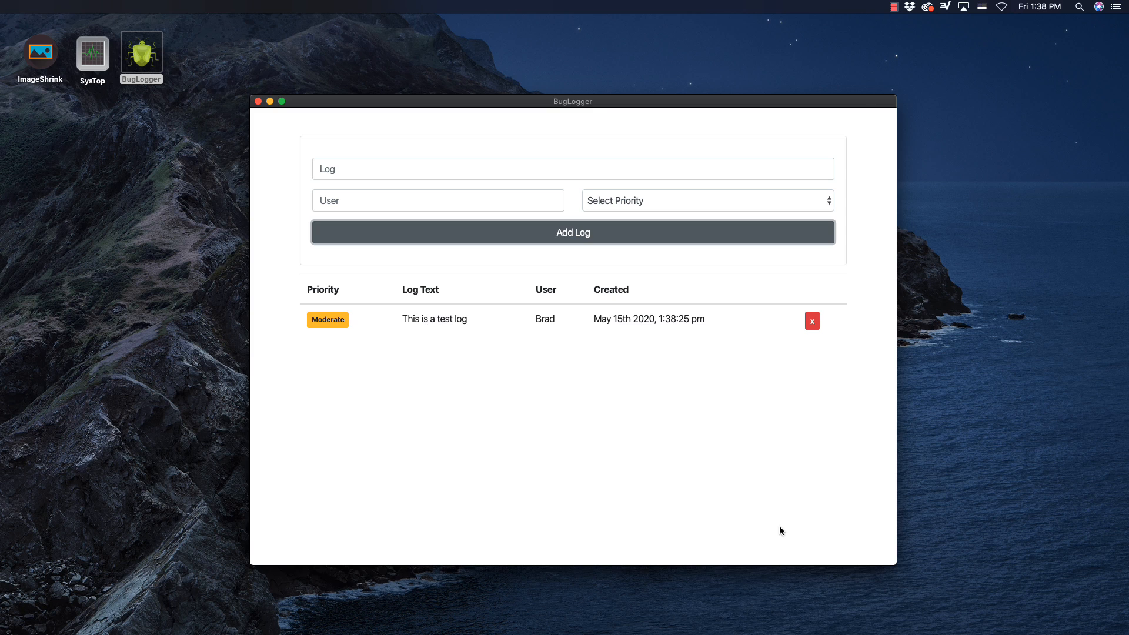
mouse_move(763, 520)
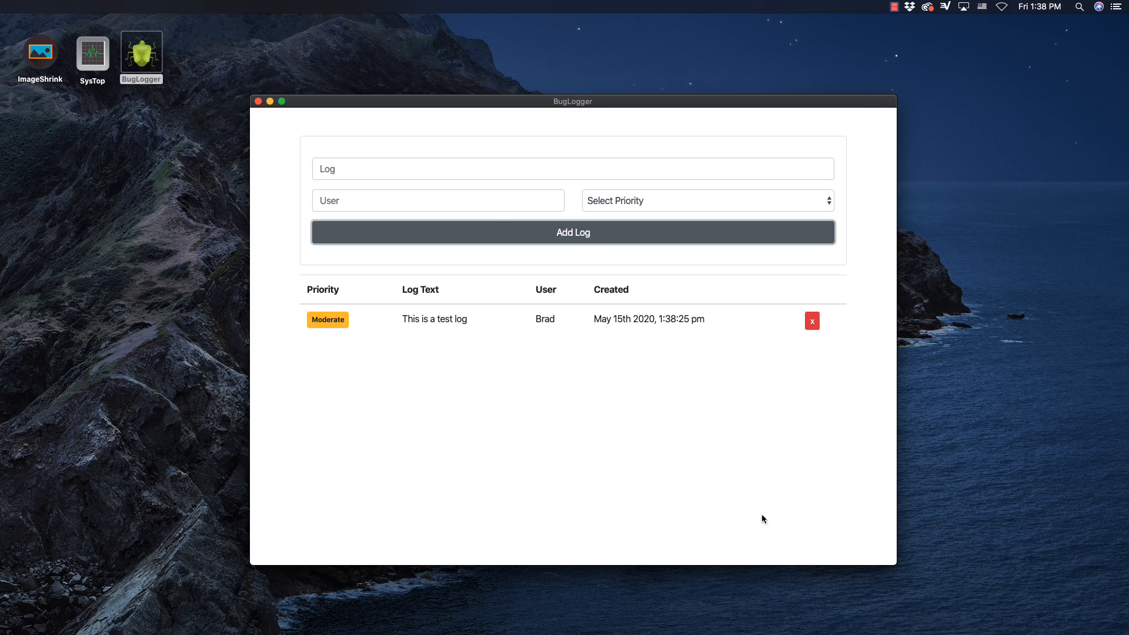
- Add a Low-priority 'Another log' entry for user Kate, then delete both log entries
type("Another log")
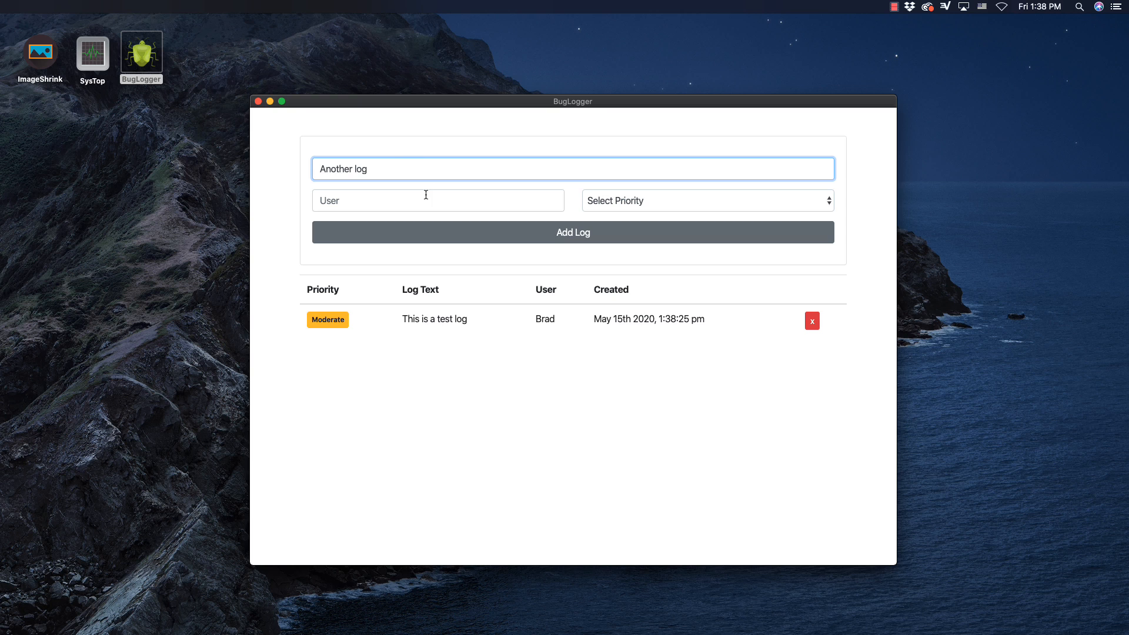
type("Kate")
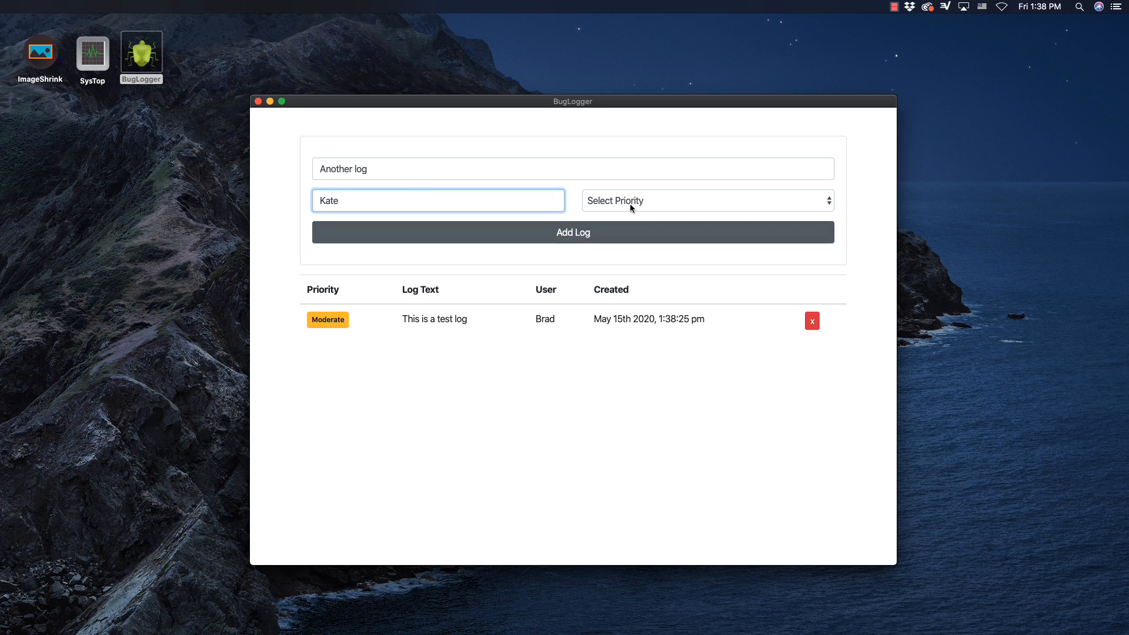
left_click(706, 200)
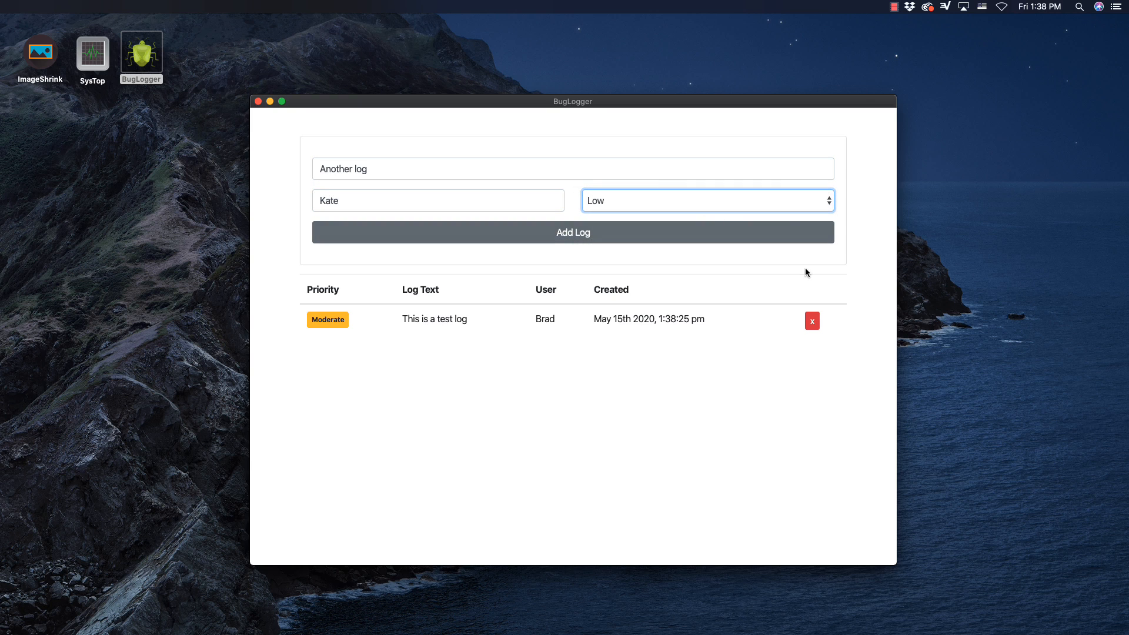
left_click(572, 232)
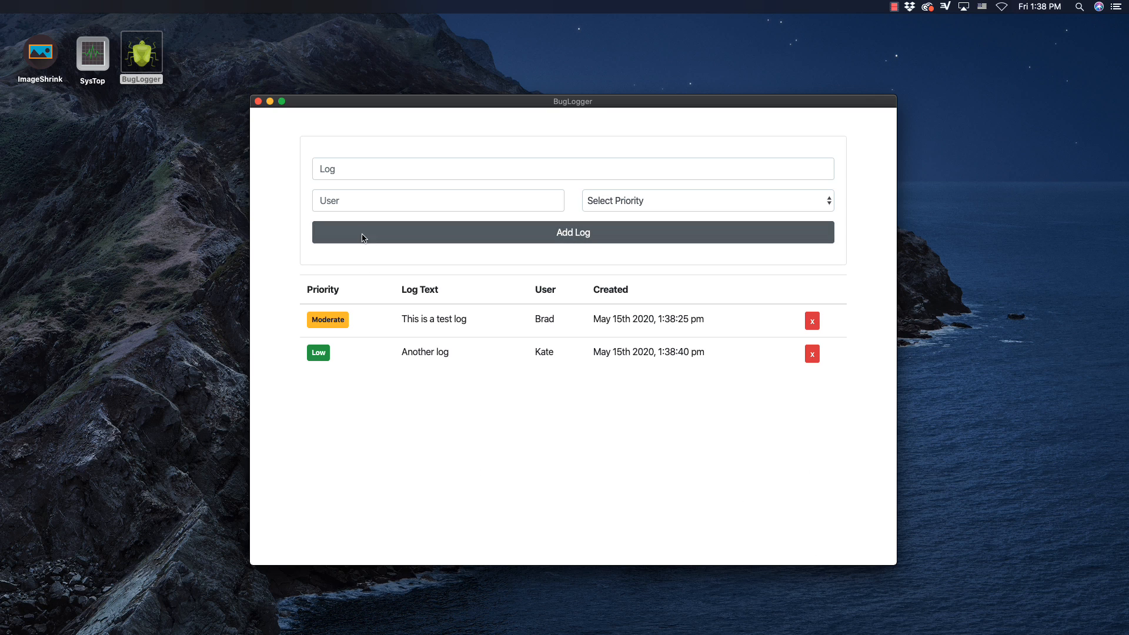
left_click(812, 353)
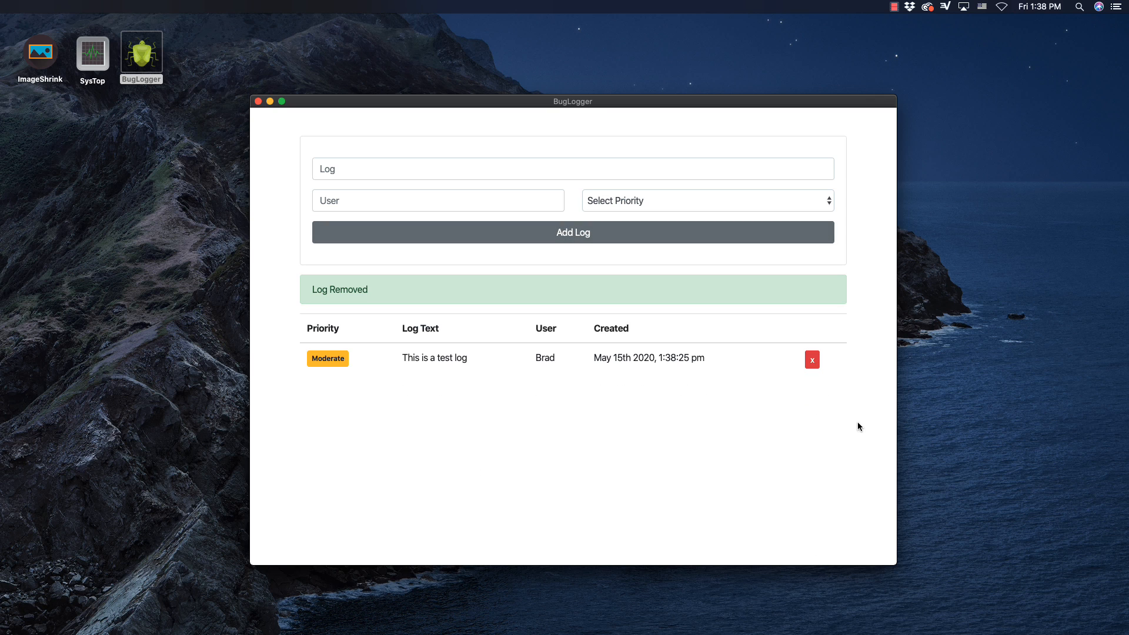
mouse_move(445, 111)
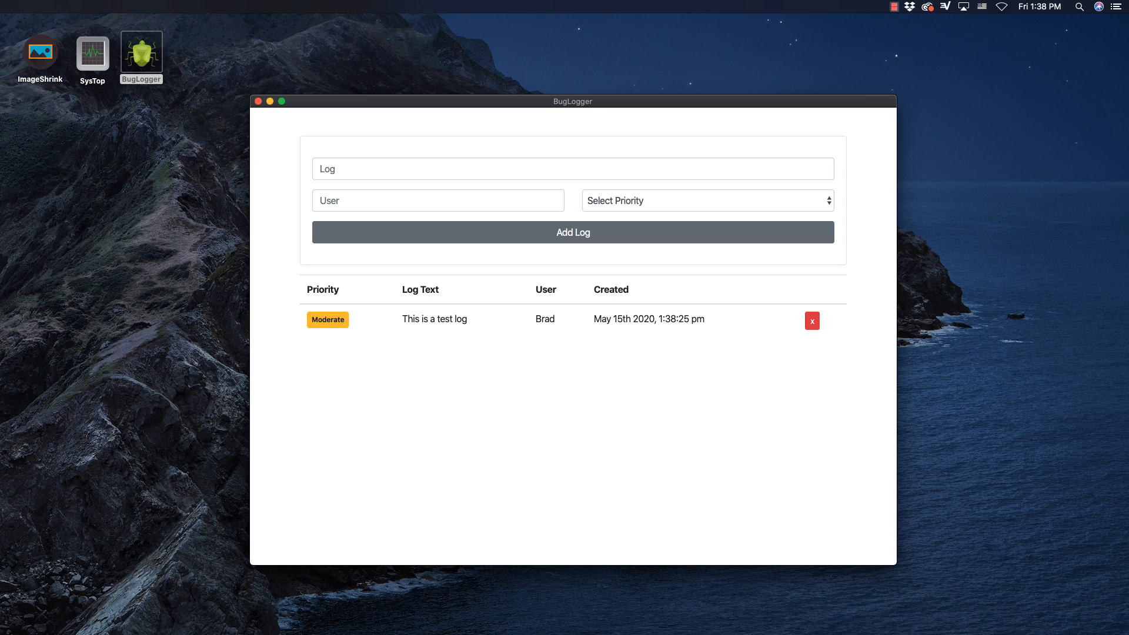
left_click(811, 320)
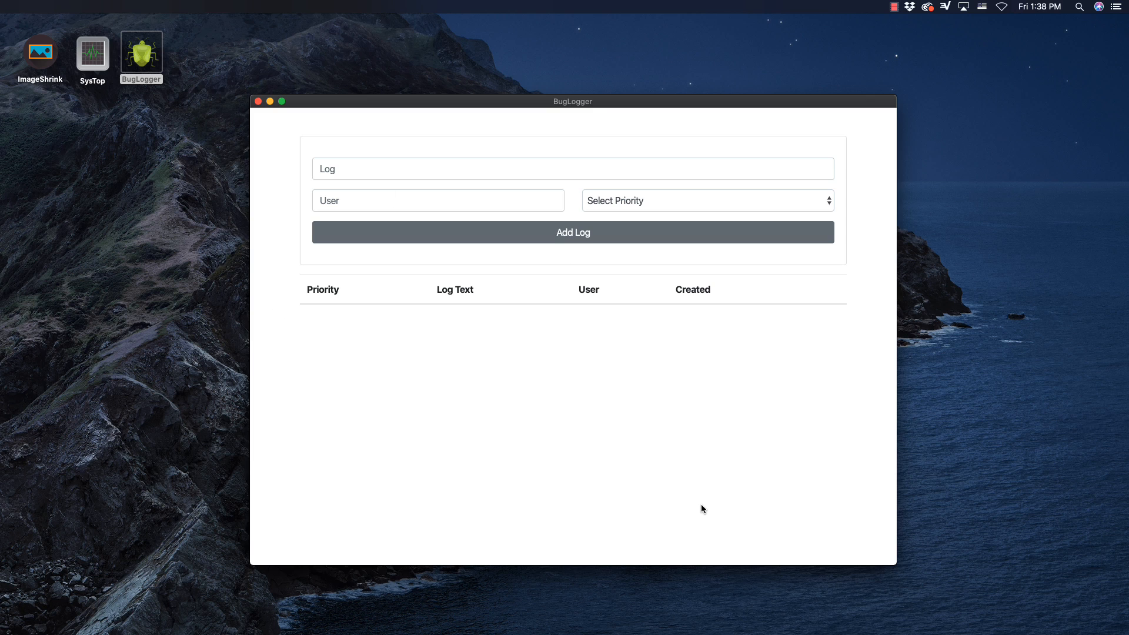
mouse_move(626, 365)
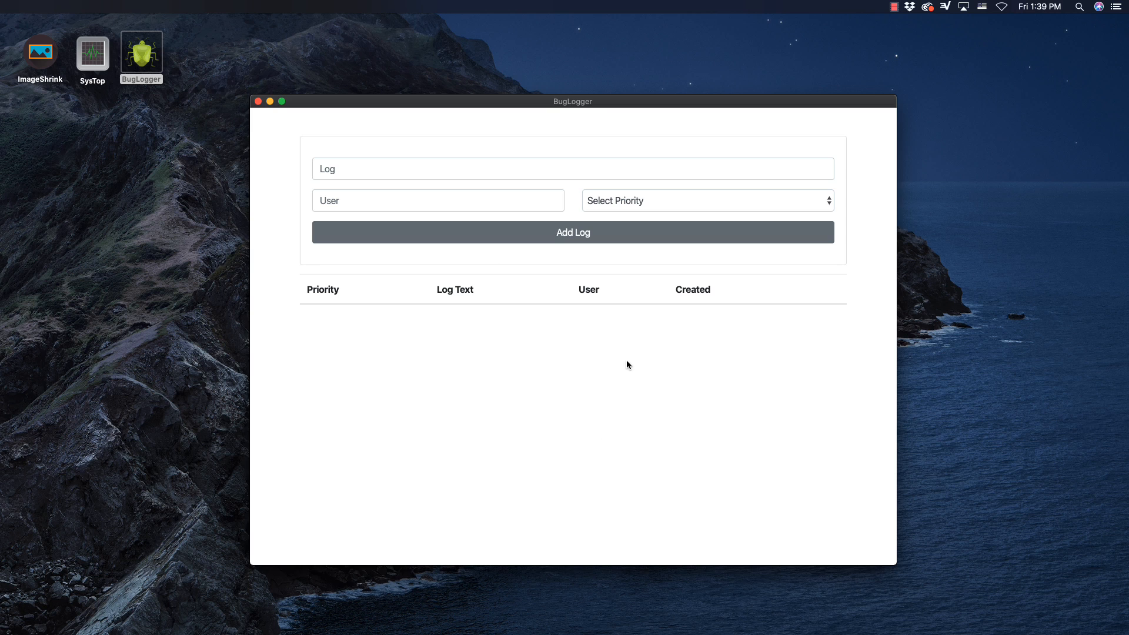
mouse_move(477, 396)
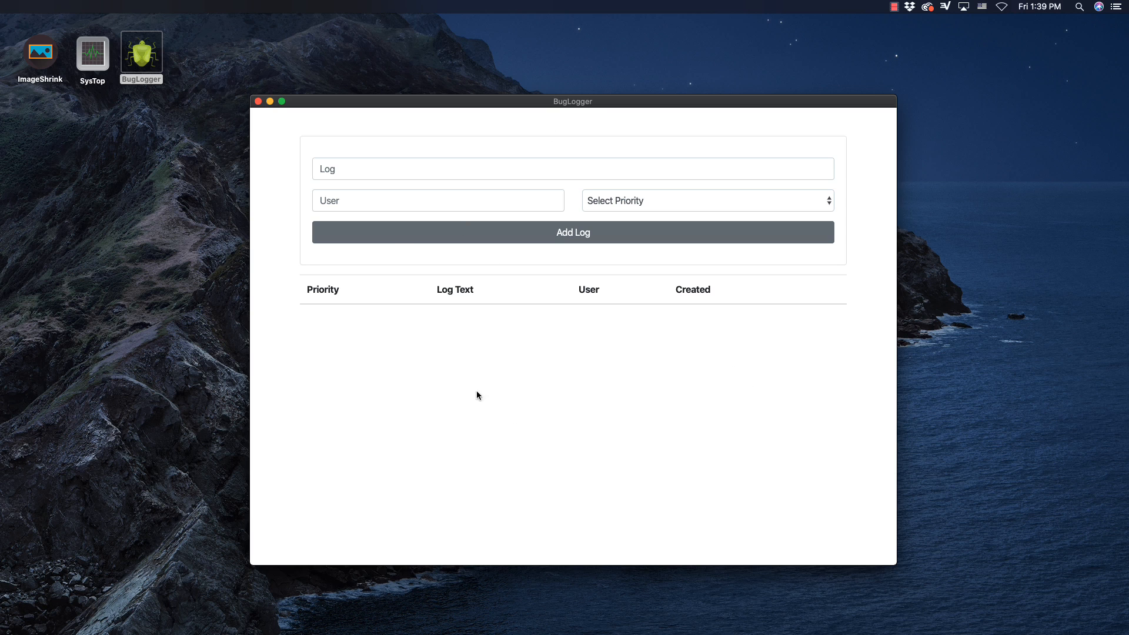
mouse_move(551, 178)
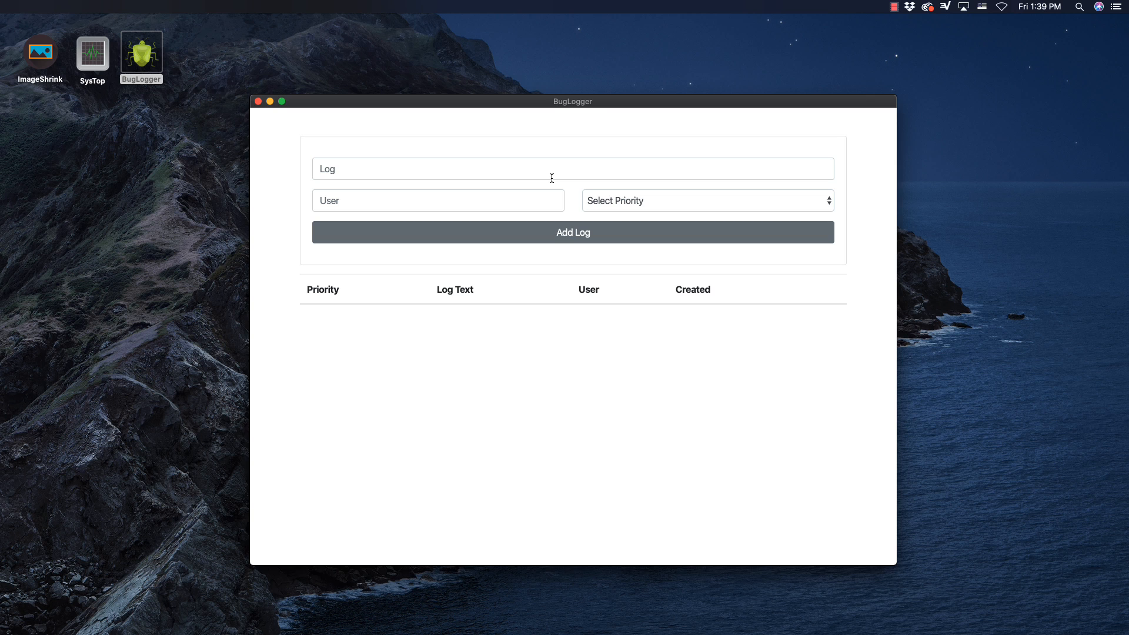
mouse_move(282, 120)
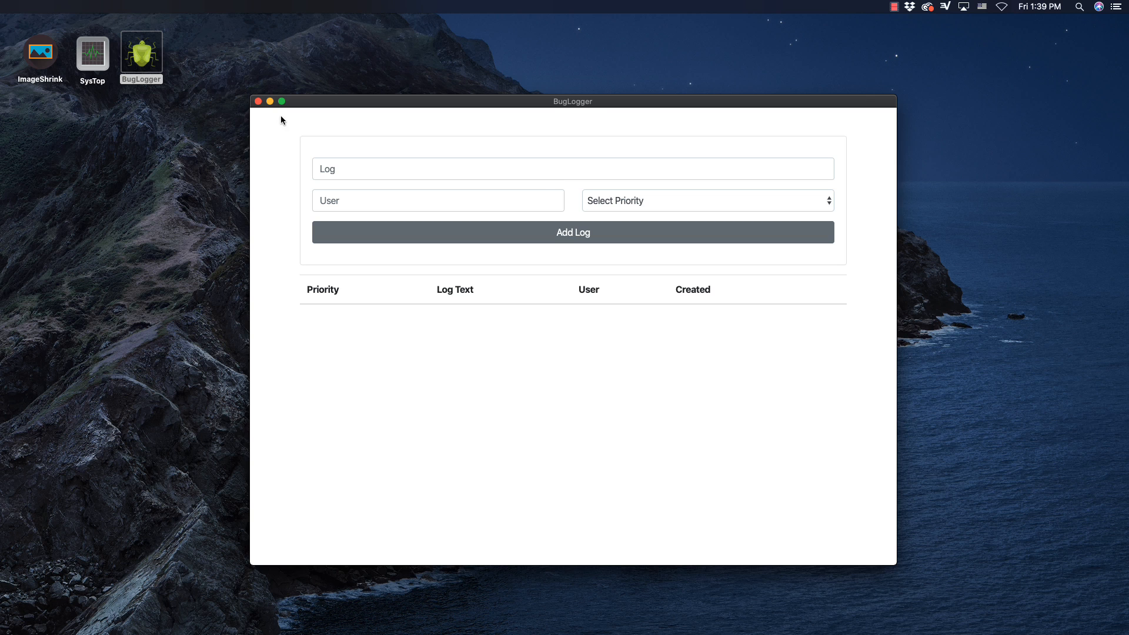
- Close the BugLogger window with its red close button
left_click(257, 100)
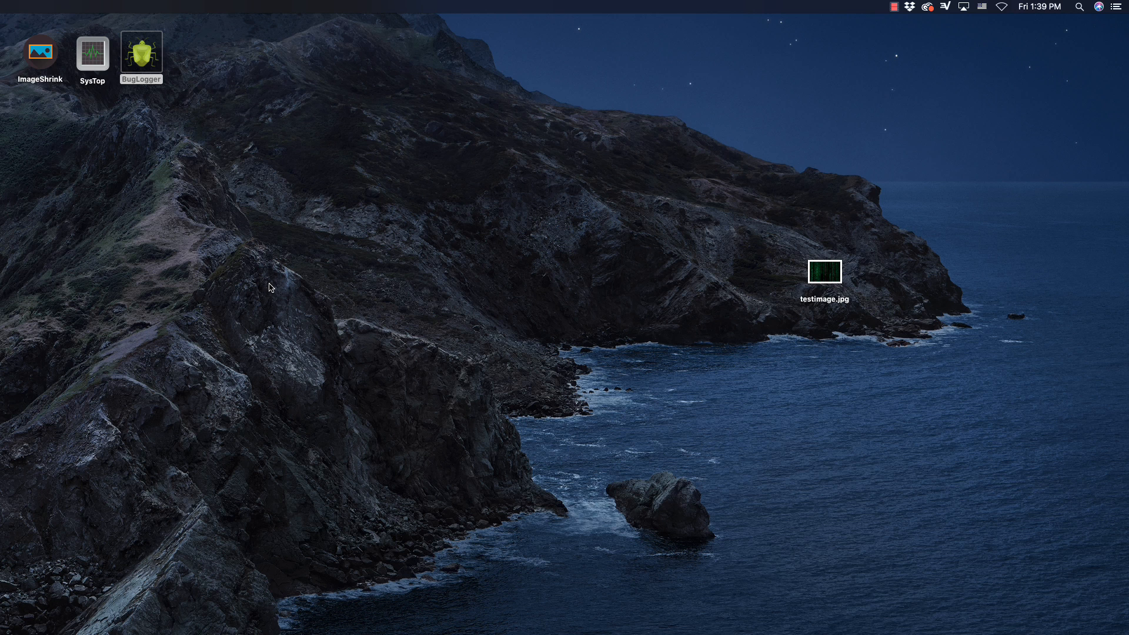
mouse_move(530, 272)
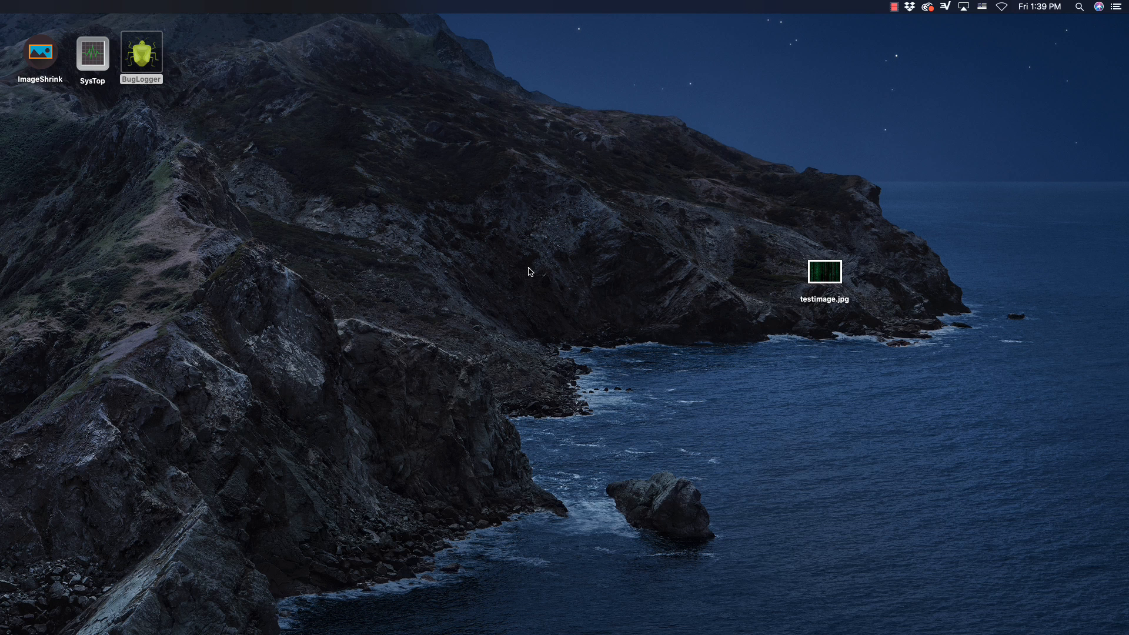
mouse_move(575, 395)
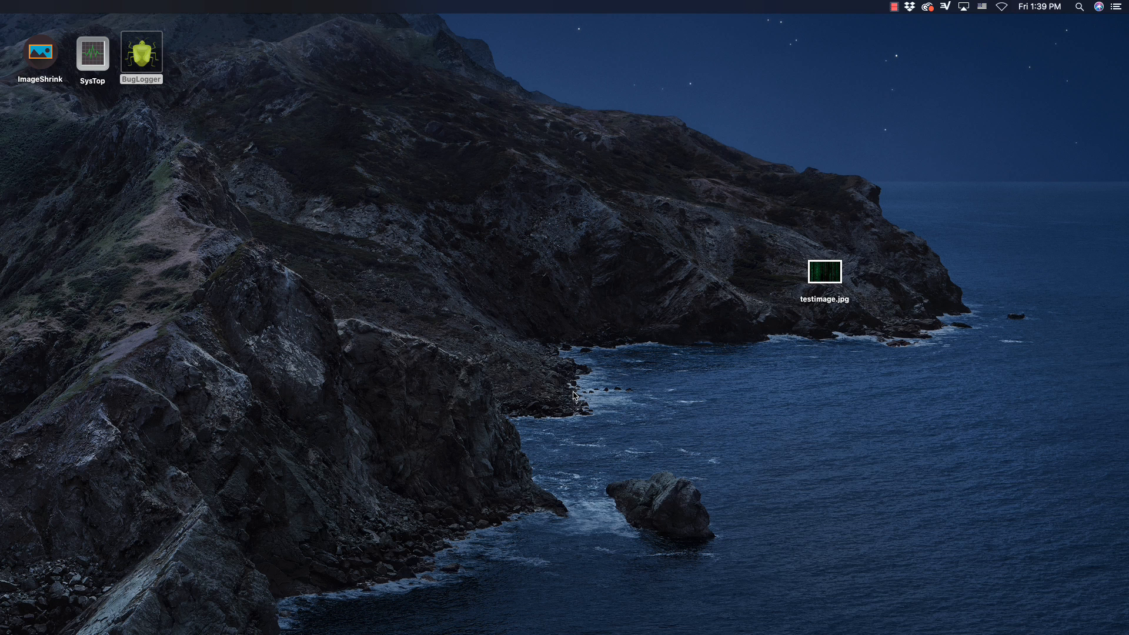